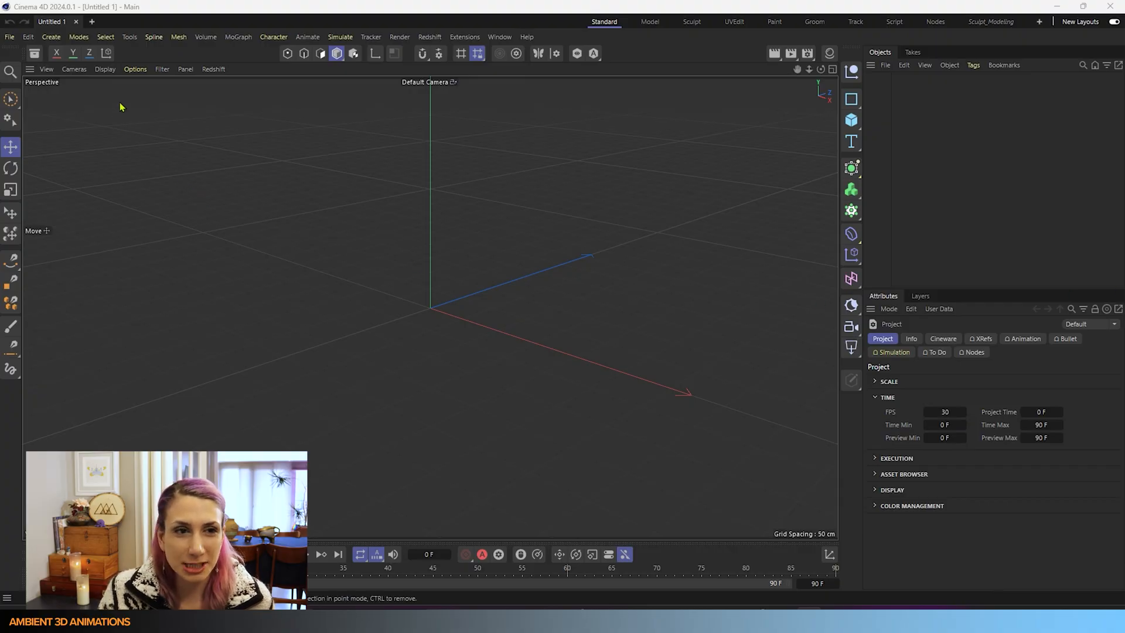
Add a Cube primitive with 2 segments along X, Y and Z.
click(105, 69)
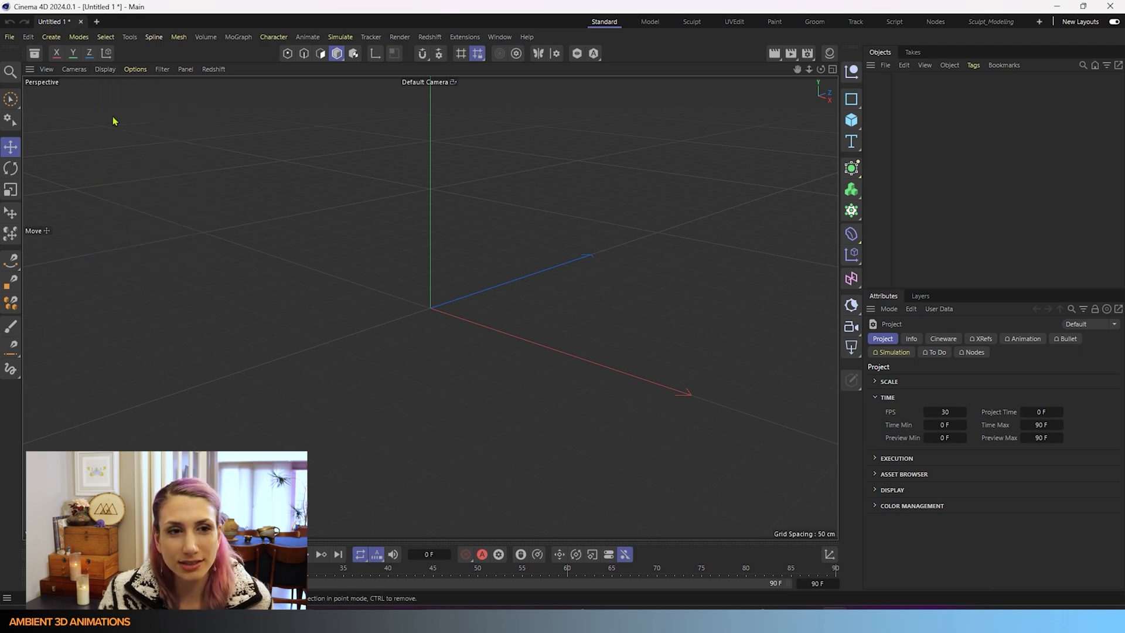
click(135, 69)
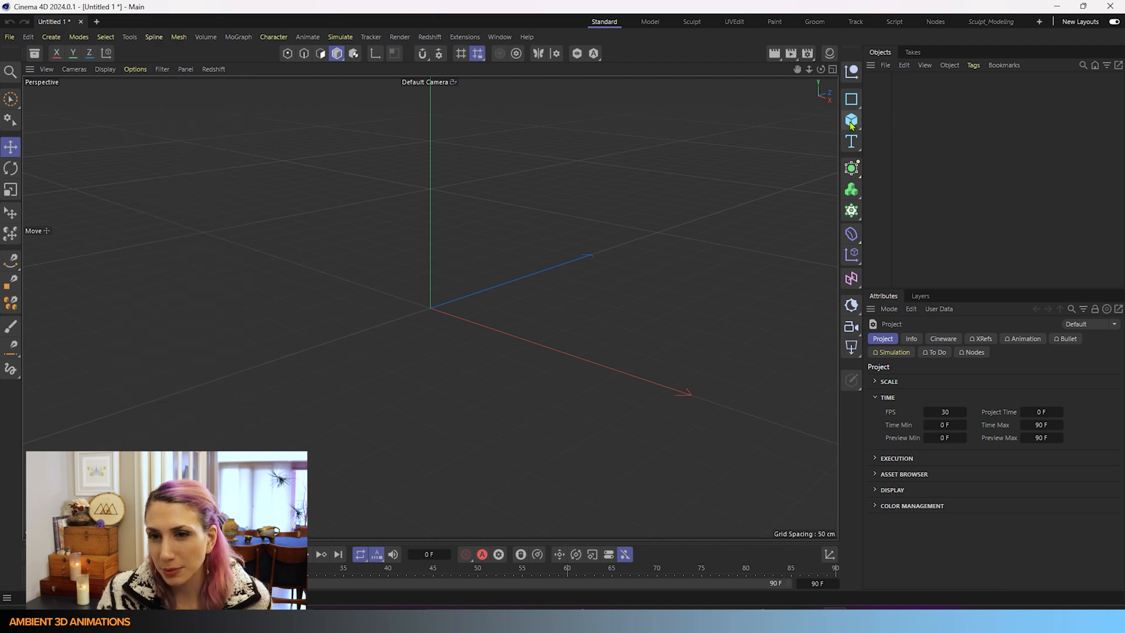
click(851, 120)
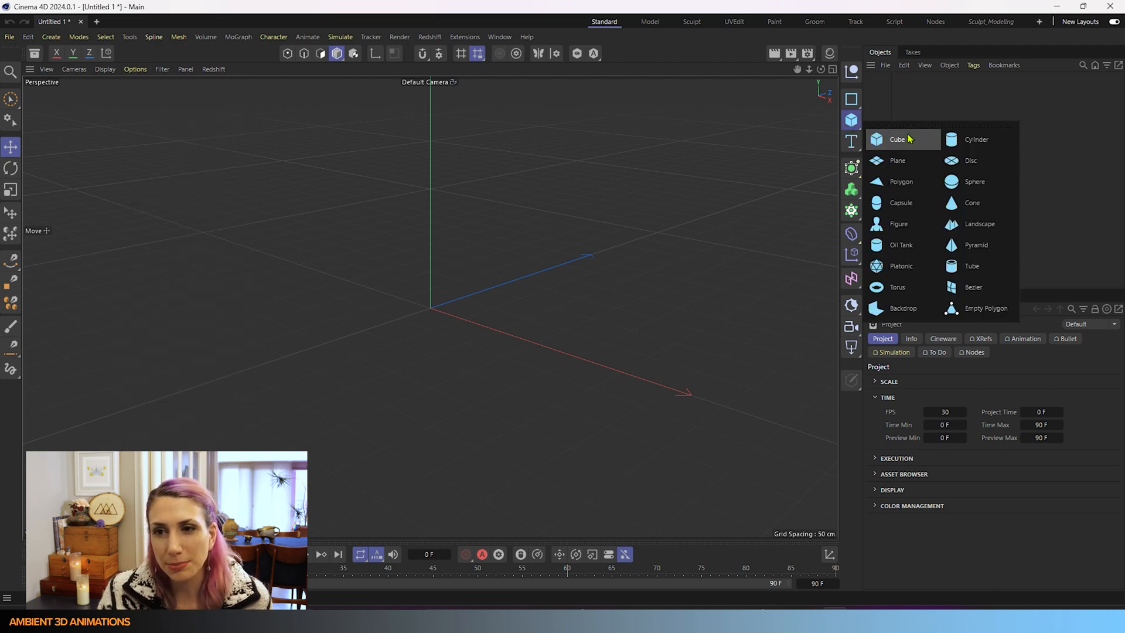
click(896, 140)
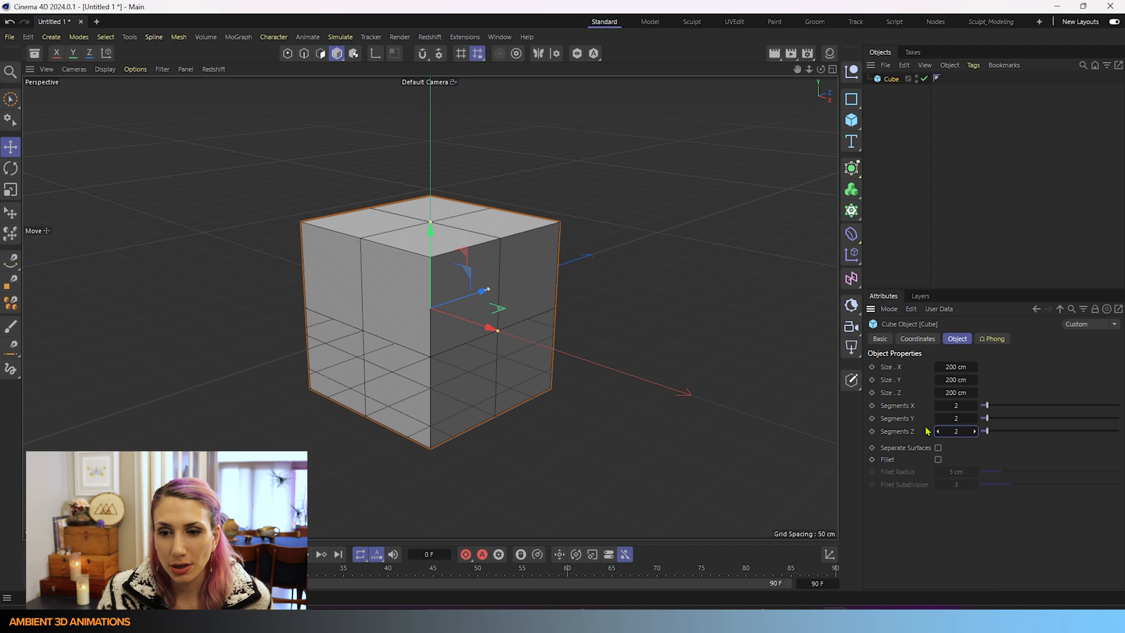
mouse_move(851, 379)
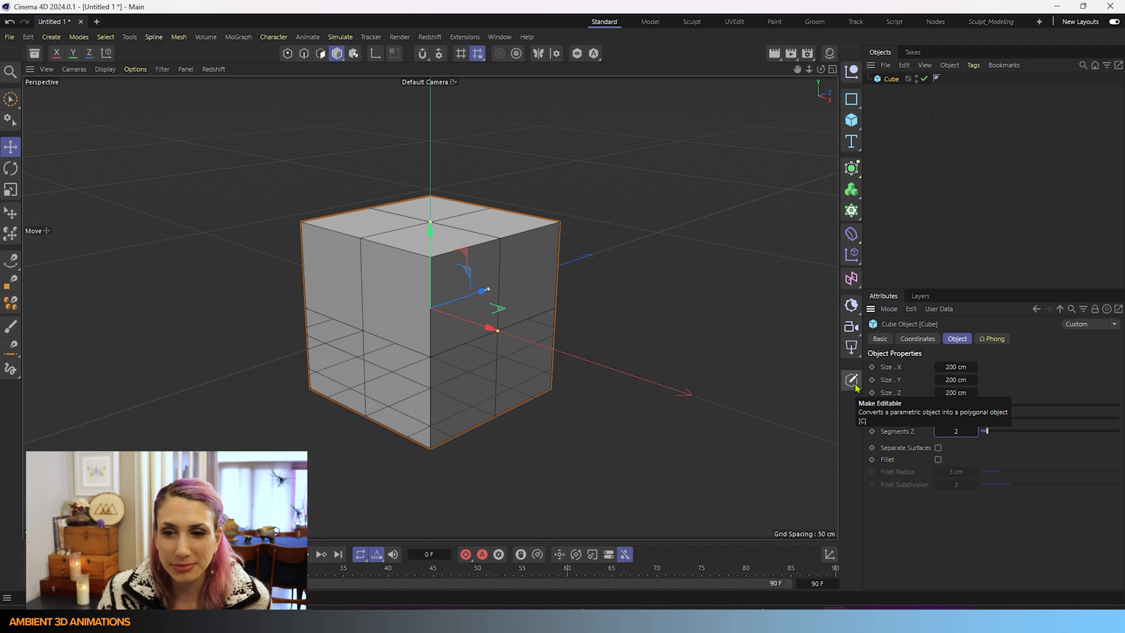
Make the segmented cube editable, converting it into a polygon object.
click(851, 380)
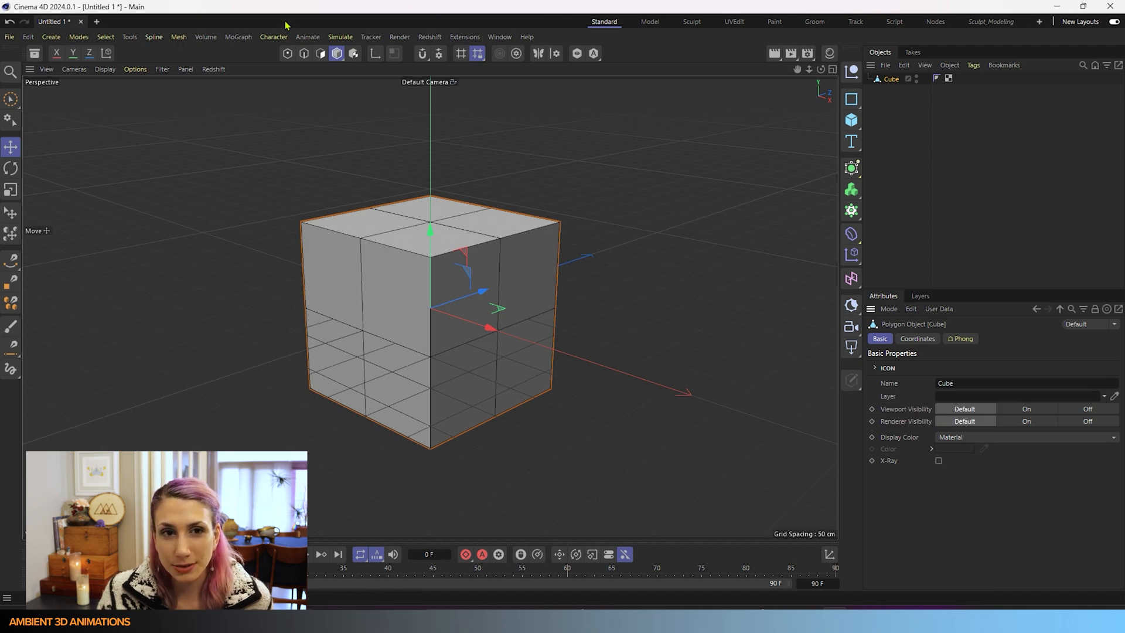
mouse_move(320, 54)
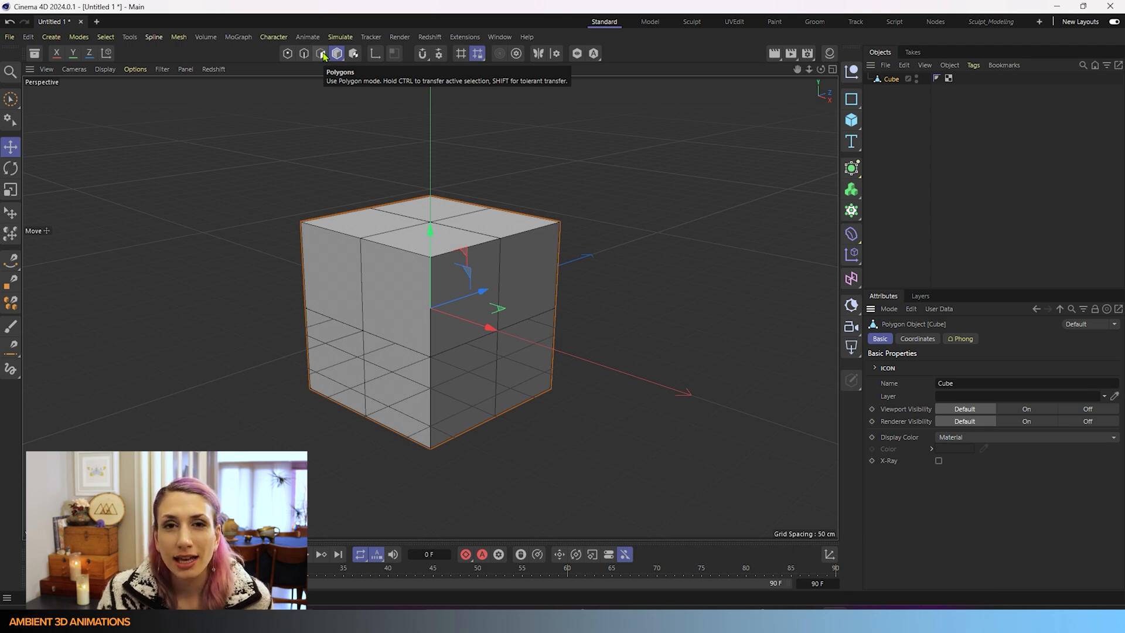
mouse_move(324, 54)
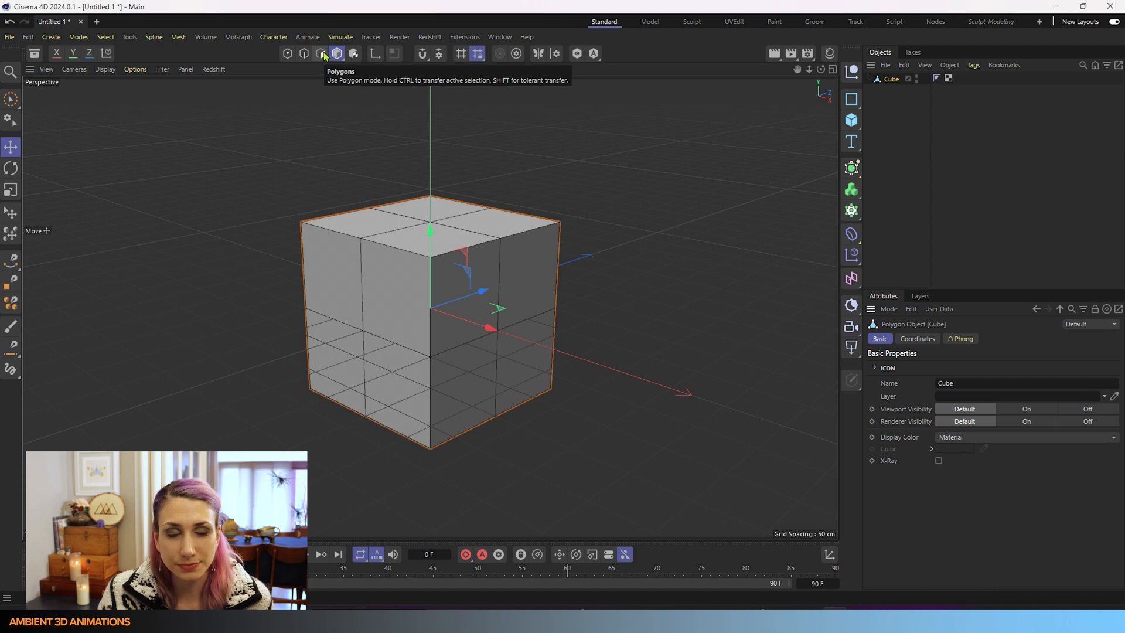
mouse_move(179, 37)
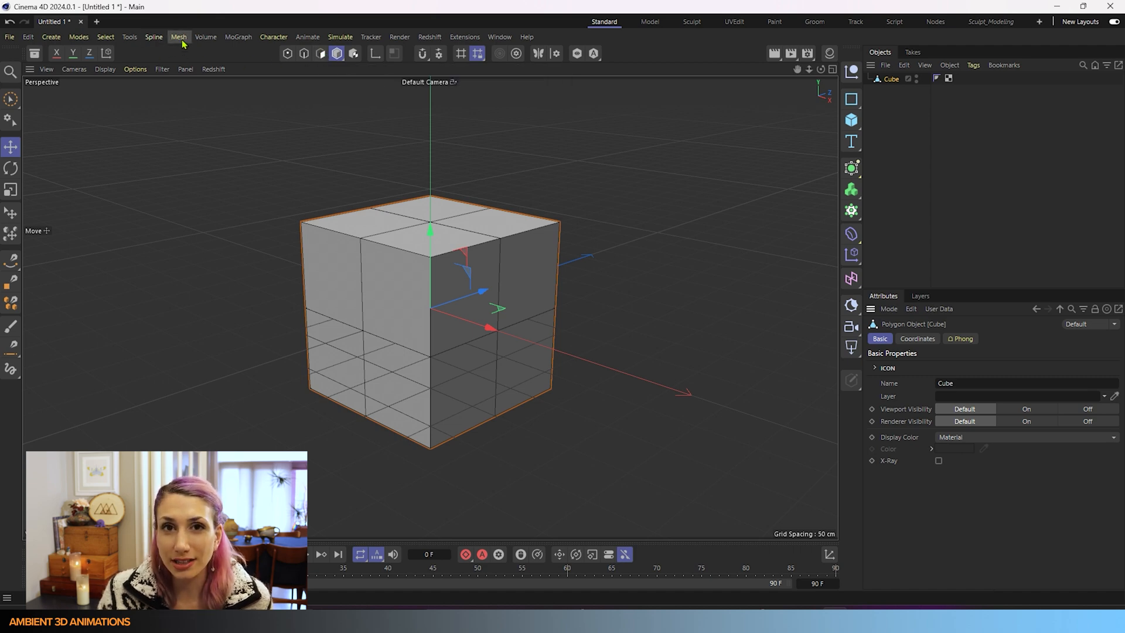
click(179, 36)
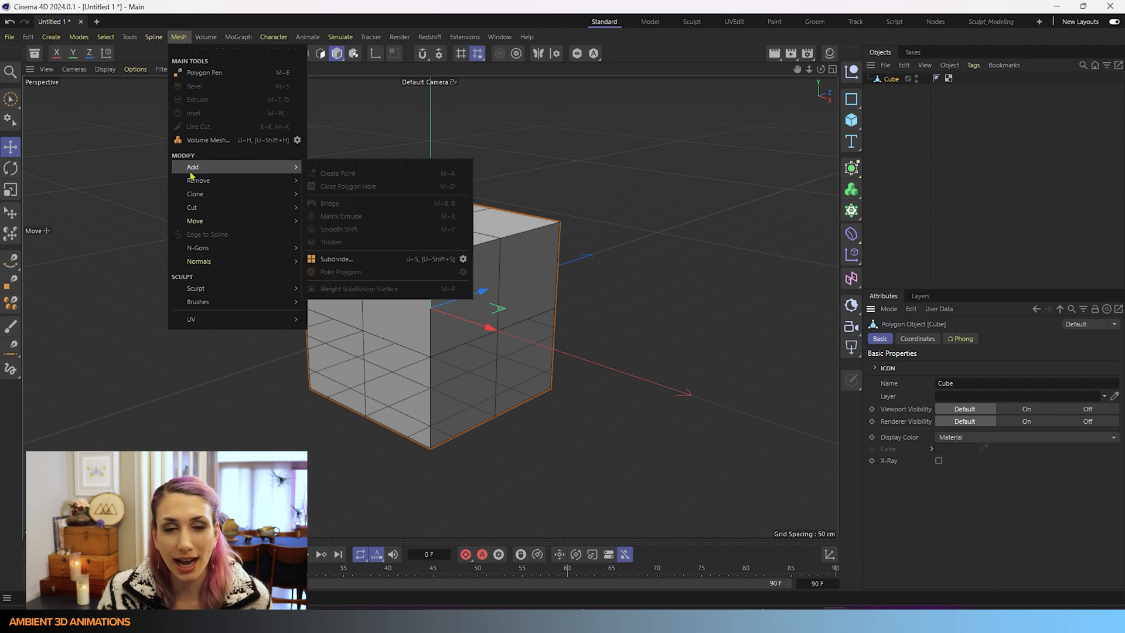
mouse_move(330, 178)
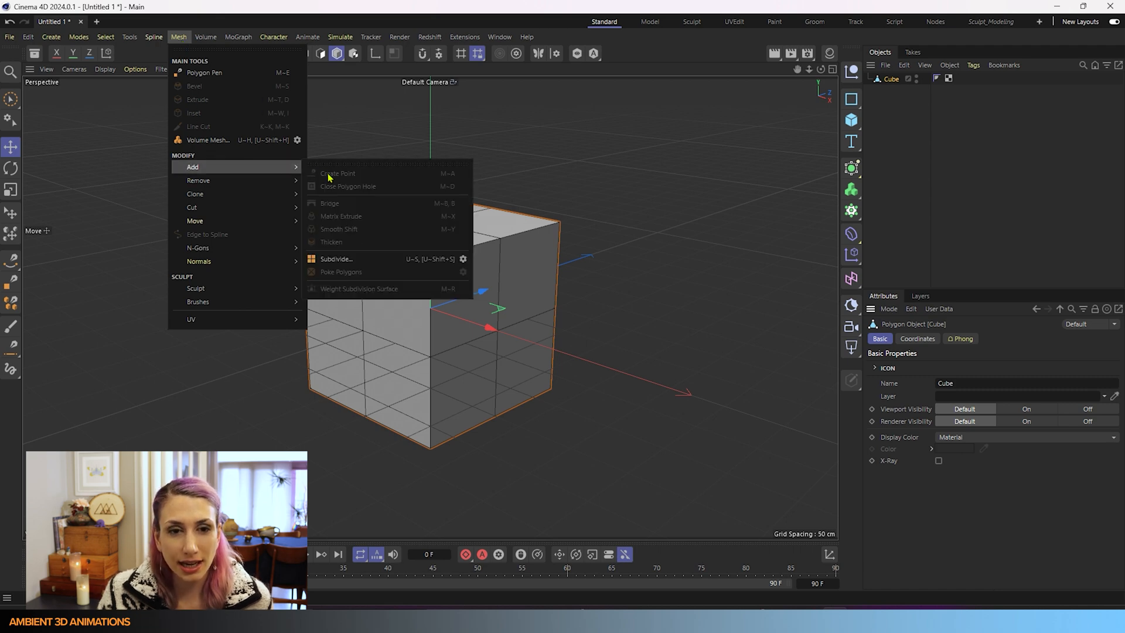
mouse_move(364, 235)
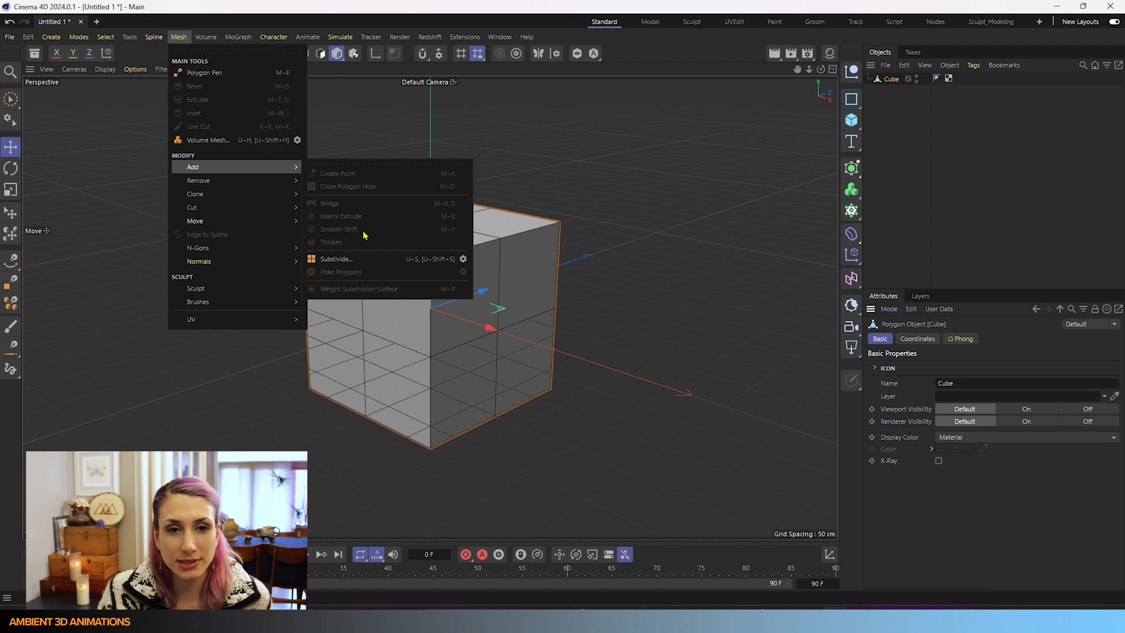
mouse_move(451, 235)
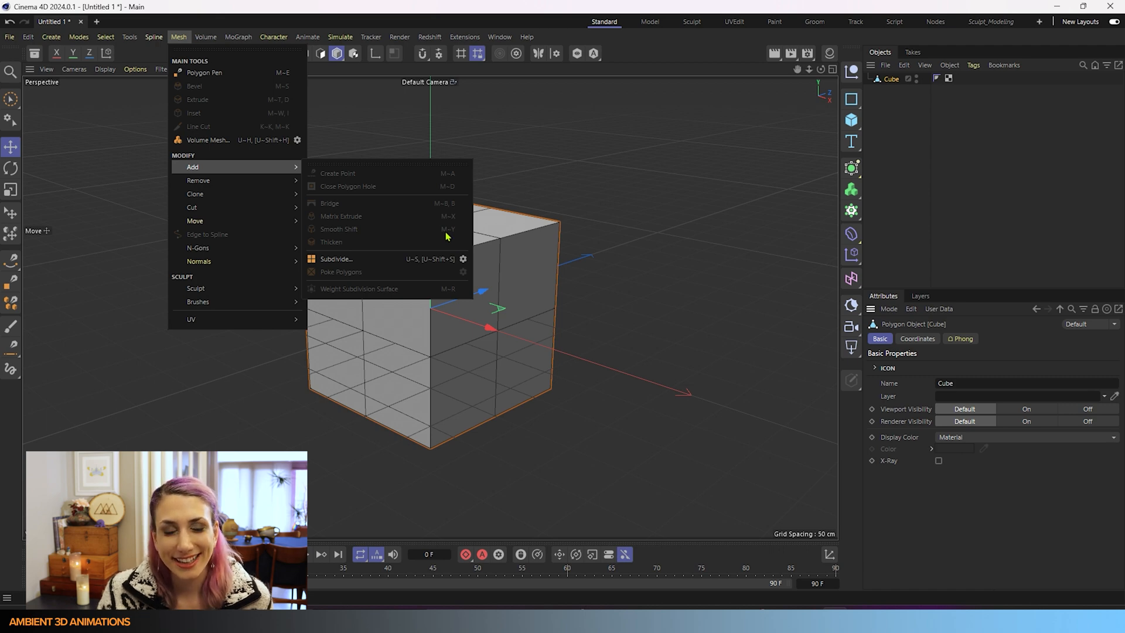
click(500, 36)
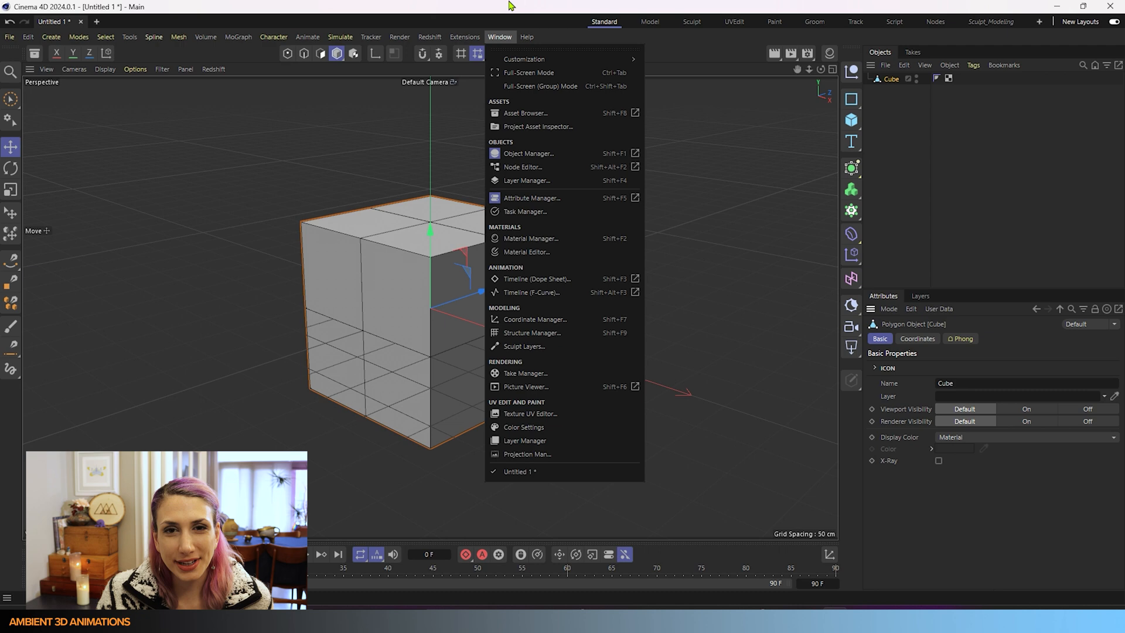
click(274, 36)
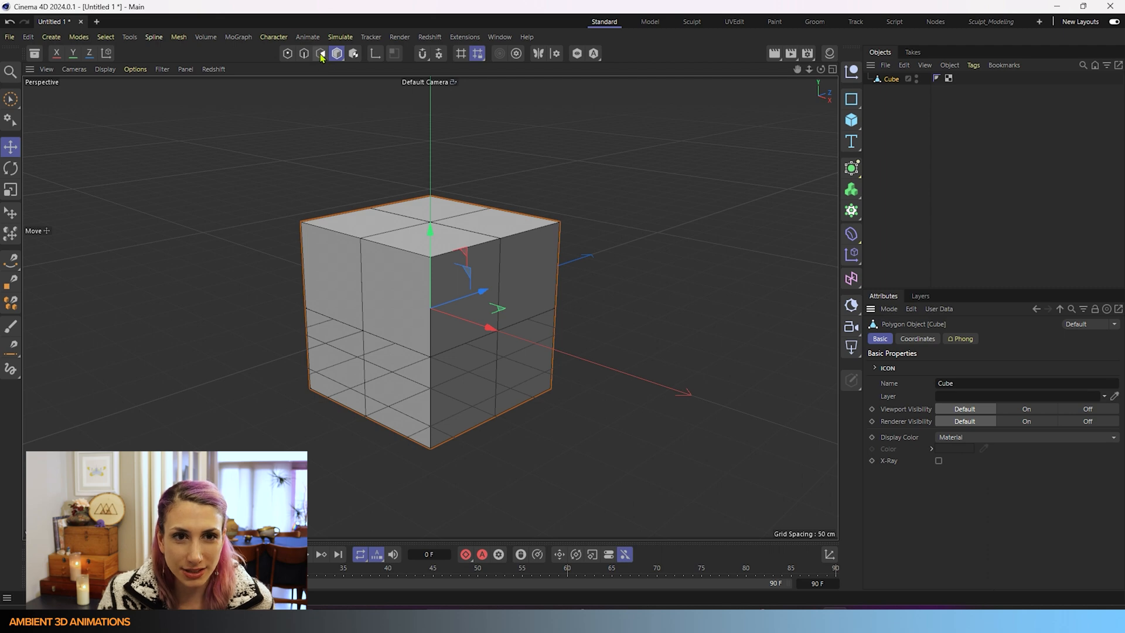
Switch to Polygon mode to pick seven of the cube's faces.
click(337, 53)
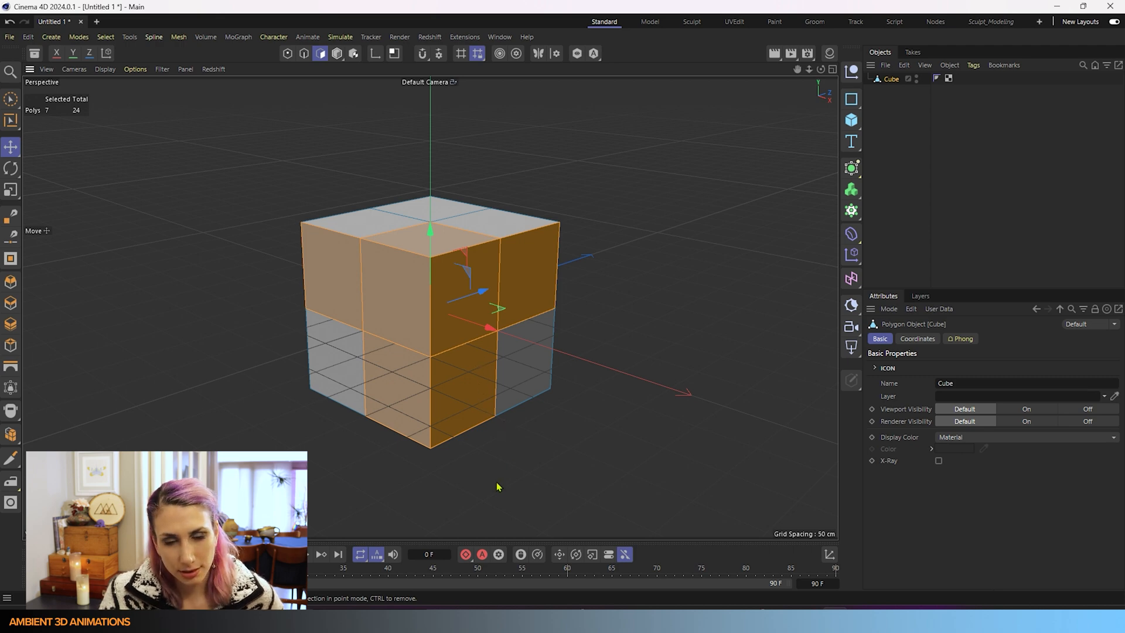
mouse_move(489, 485)
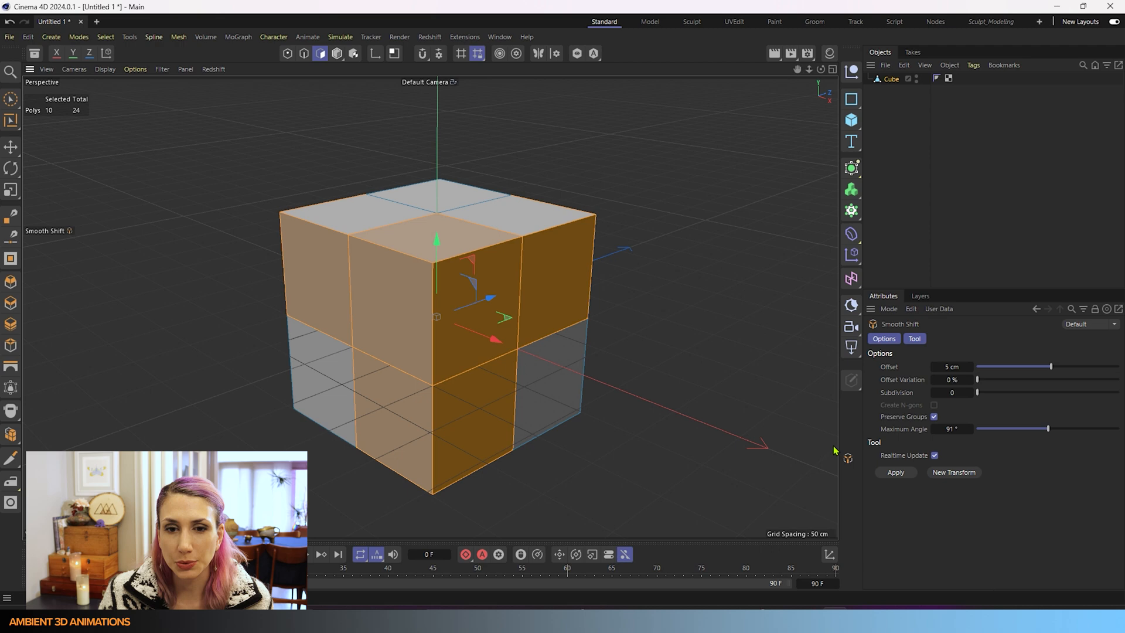
mouse_move(878, 374)
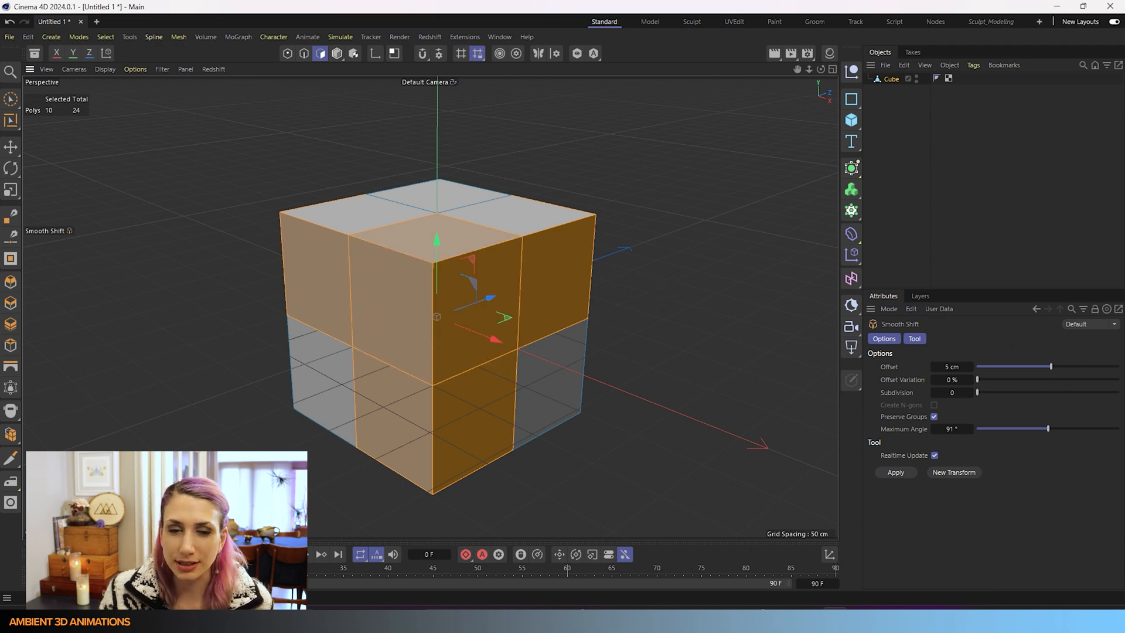
Smooth Shift the ten selected faces outward to an offset of about 49 cm.
drag(1033, 367, 1059, 367)
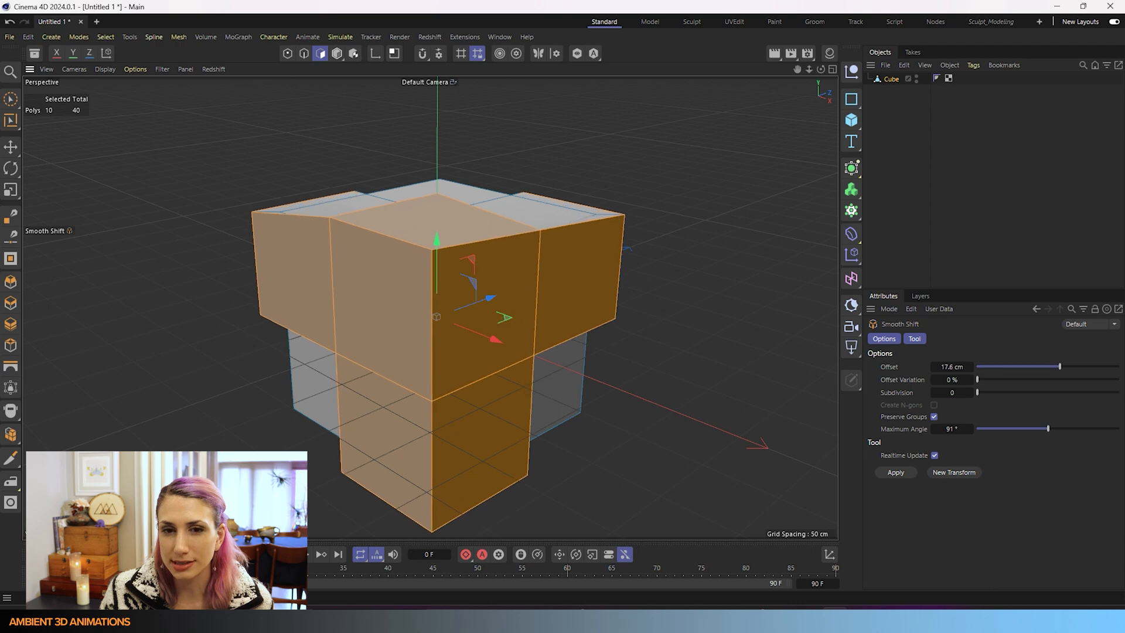
drag(1058, 367, 1077, 367)
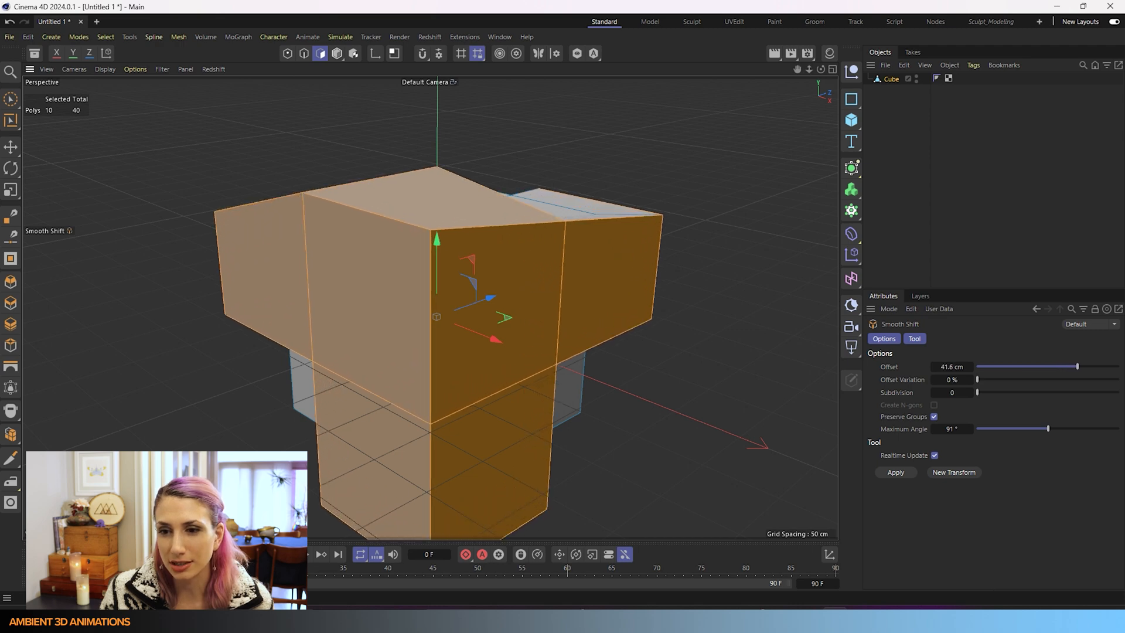
drag(1076, 367, 1084, 367)
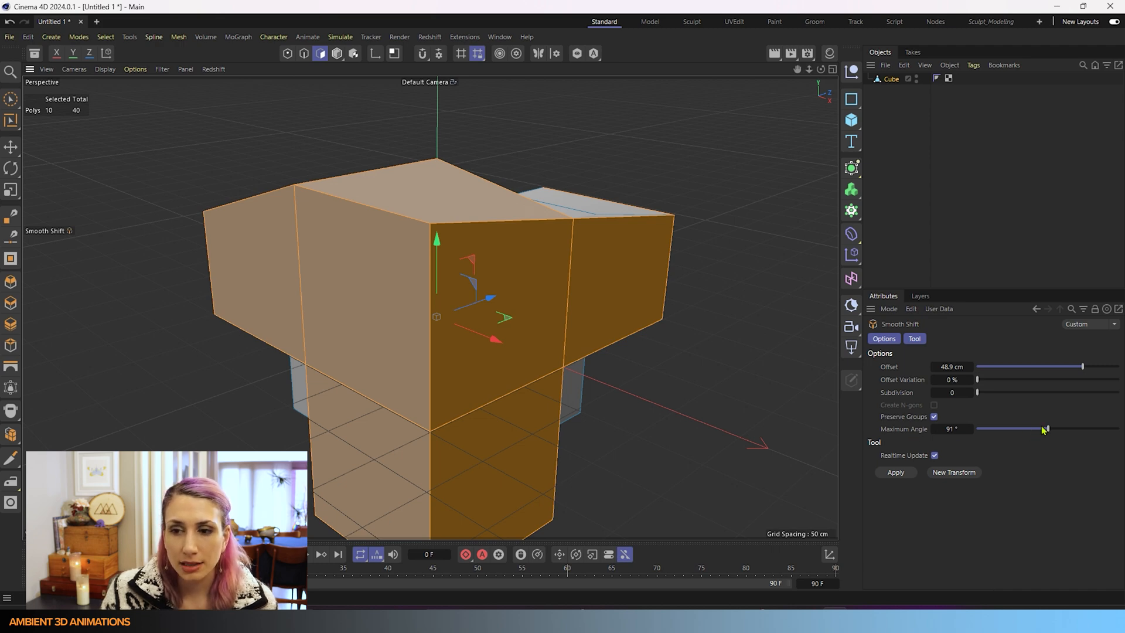
Lower Smooth Shift's Maximum Angle to about 89° so the extrusions separate into blocks.
drag(1045, 428, 1048, 428)
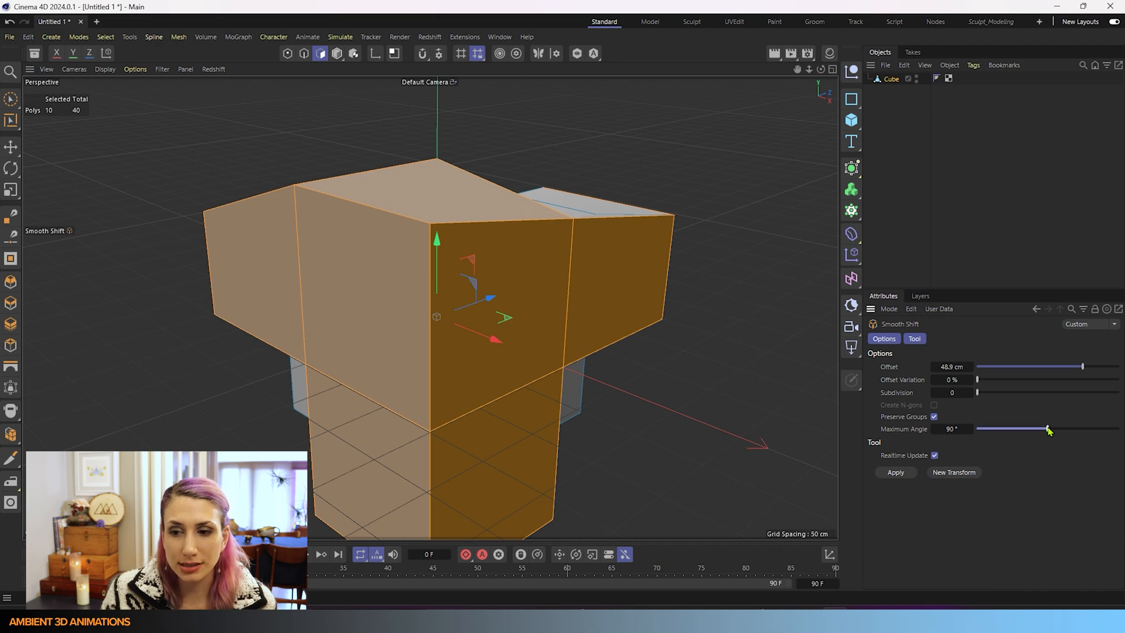
drag(1048, 429, 1031, 435)
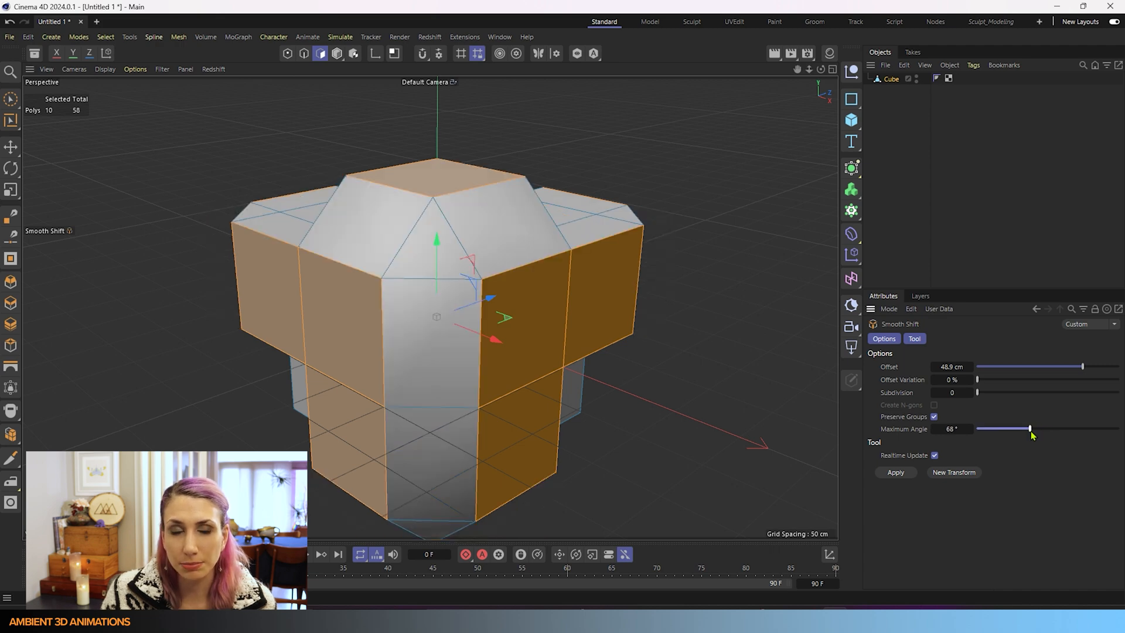
drag(1029, 428, 1037, 428)
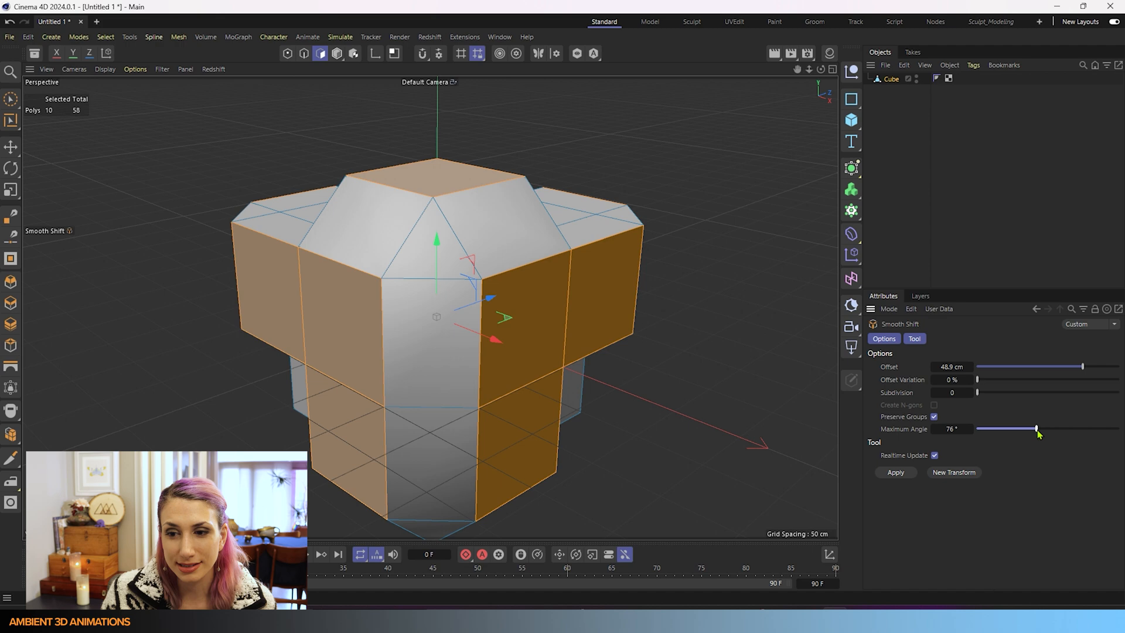
click(952, 428)
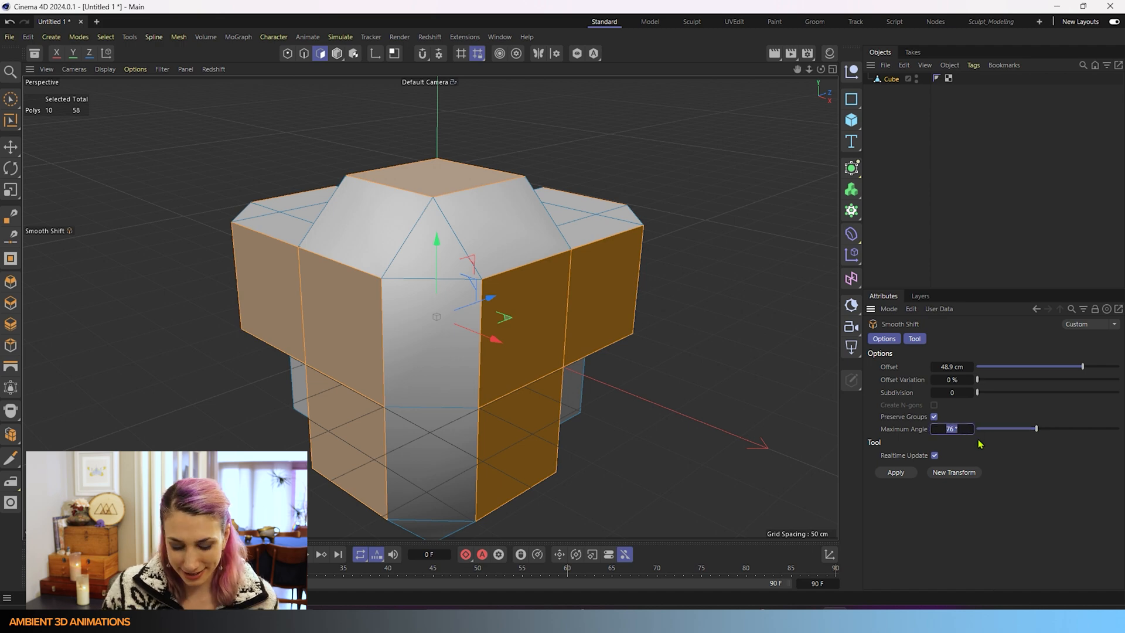
text(8)
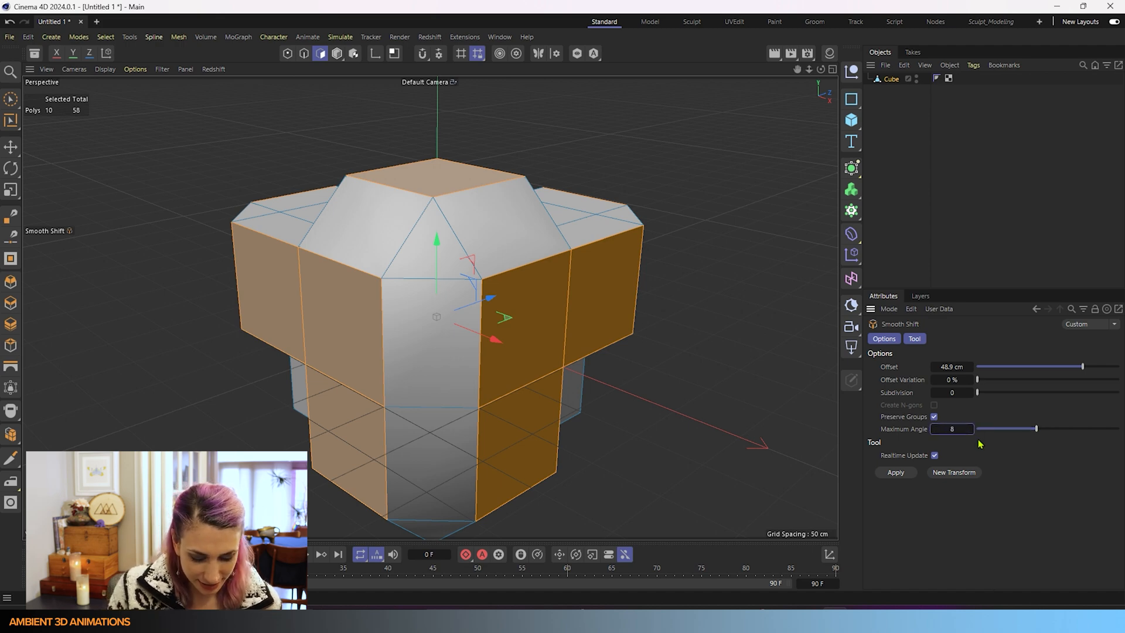
drag(975, 429, 1036, 429)
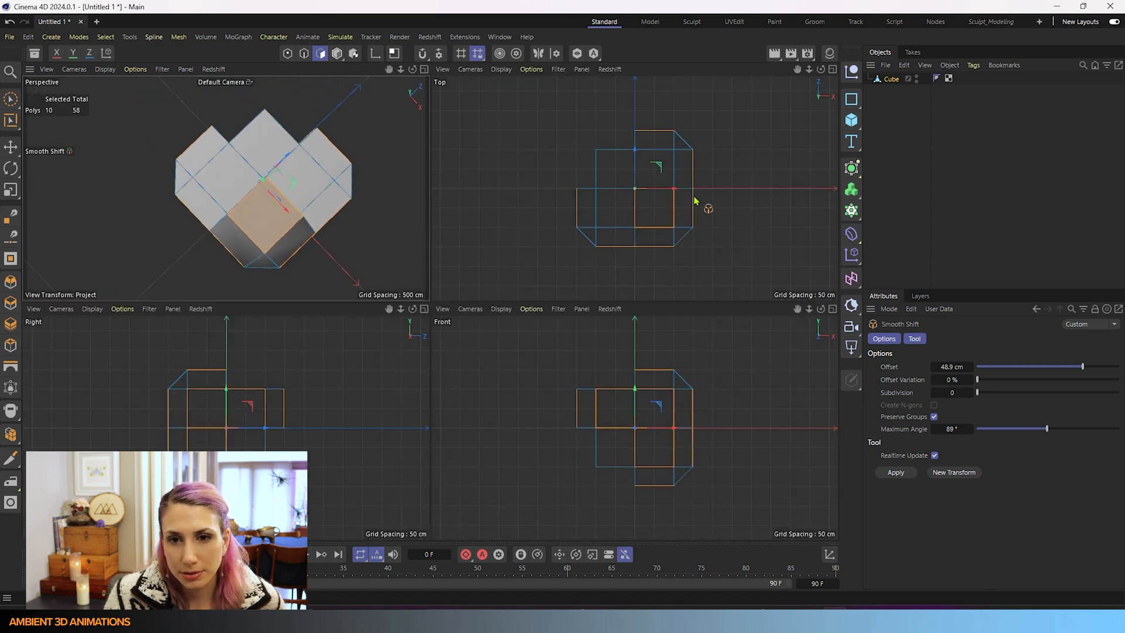
Try higher Offset Variation values, then bring the variation back to 0%.
click(501, 69)
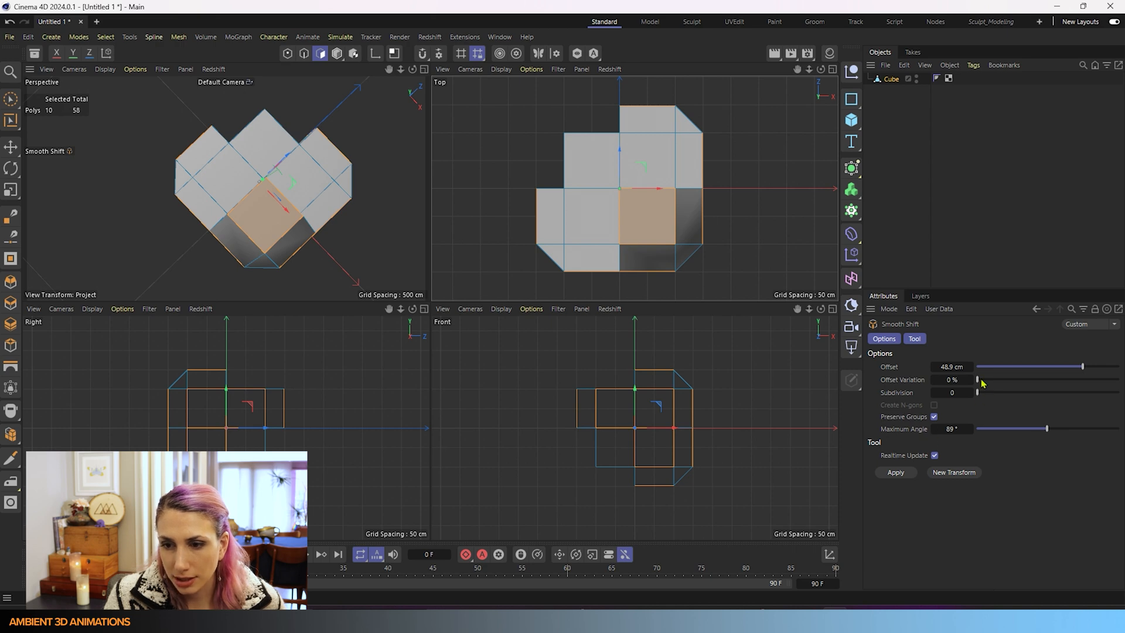
drag(978, 379, 1026, 379)
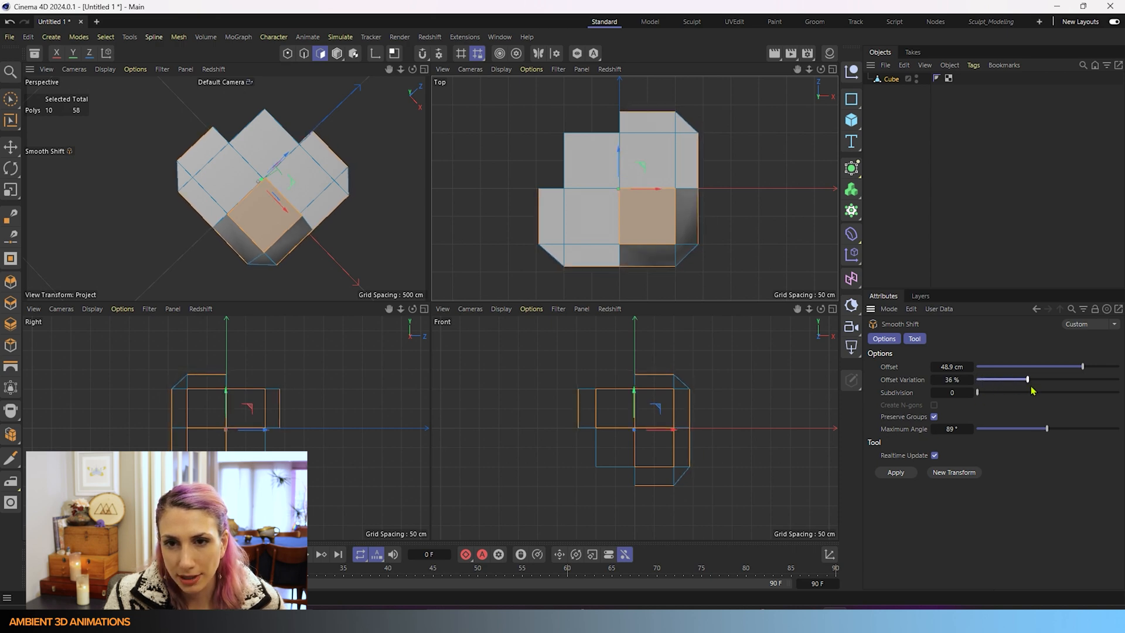
drag(1026, 379, 1119, 379)
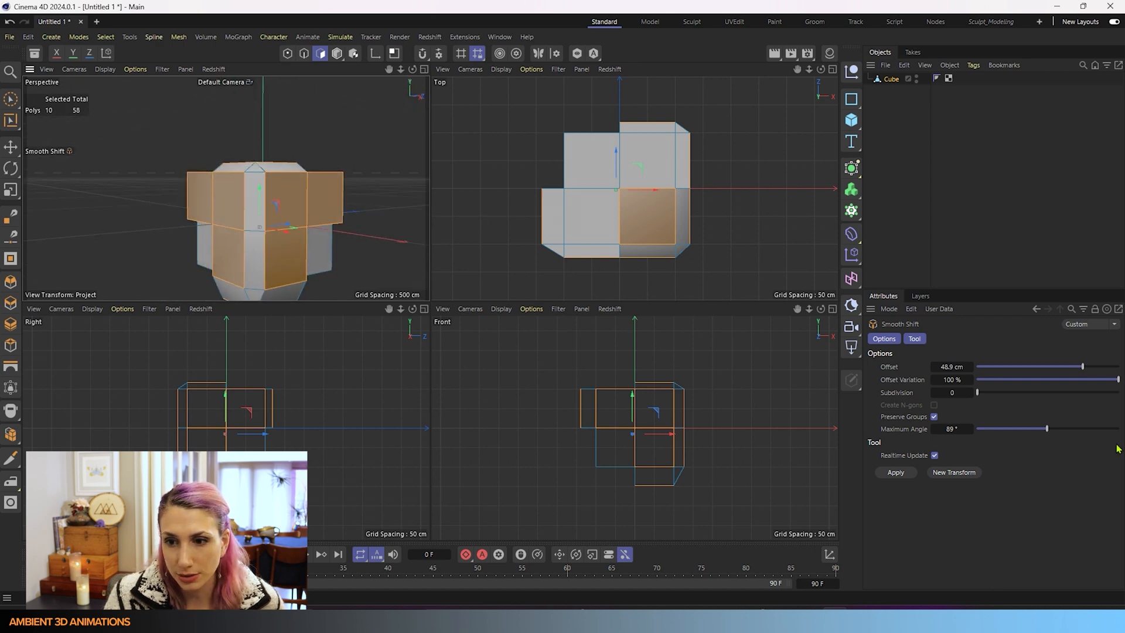
drag(1116, 379, 1027, 379)
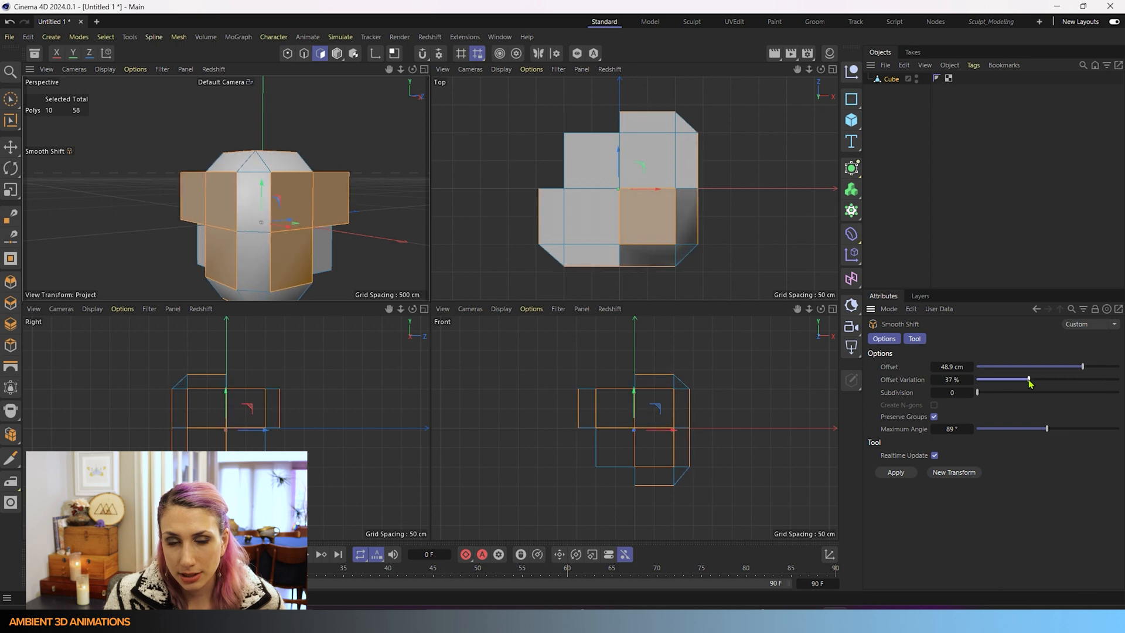
drag(1029, 379, 976, 379)
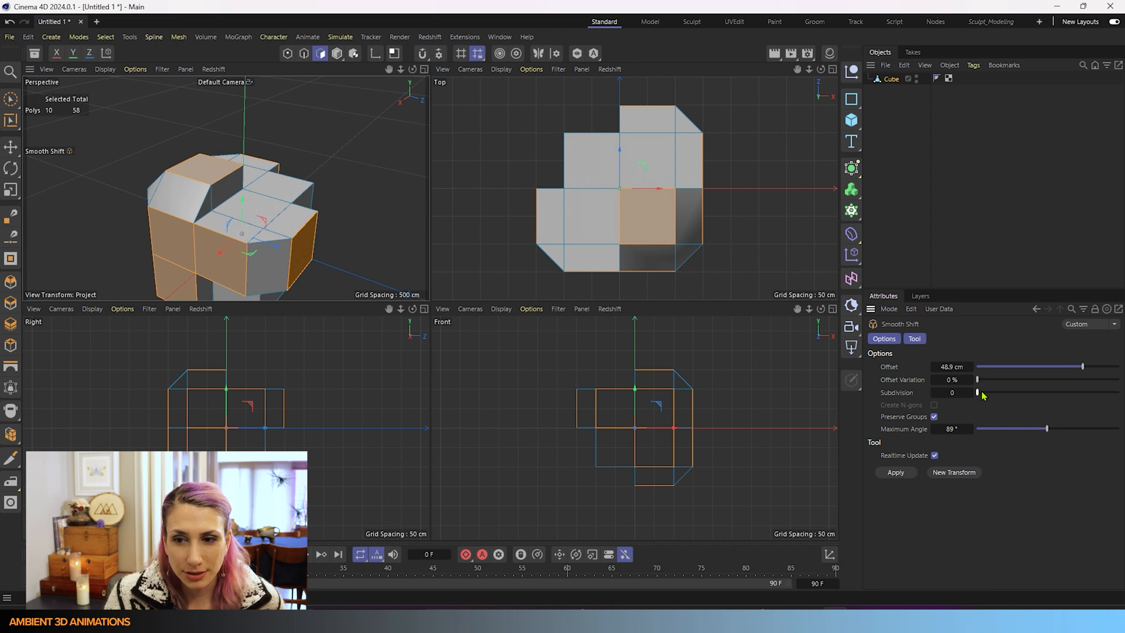
Set Smooth Shift Subdivision to 4 and view the banded extrusions from above.
drag(977, 392, 1005, 393)
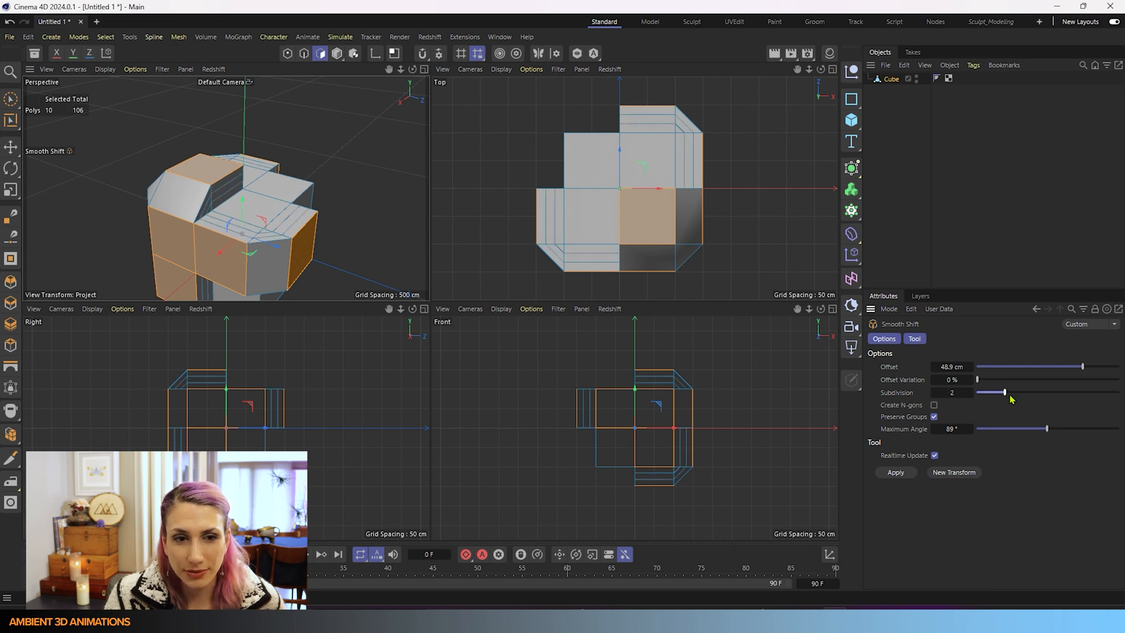
drag(1005, 392, 1033, 392)
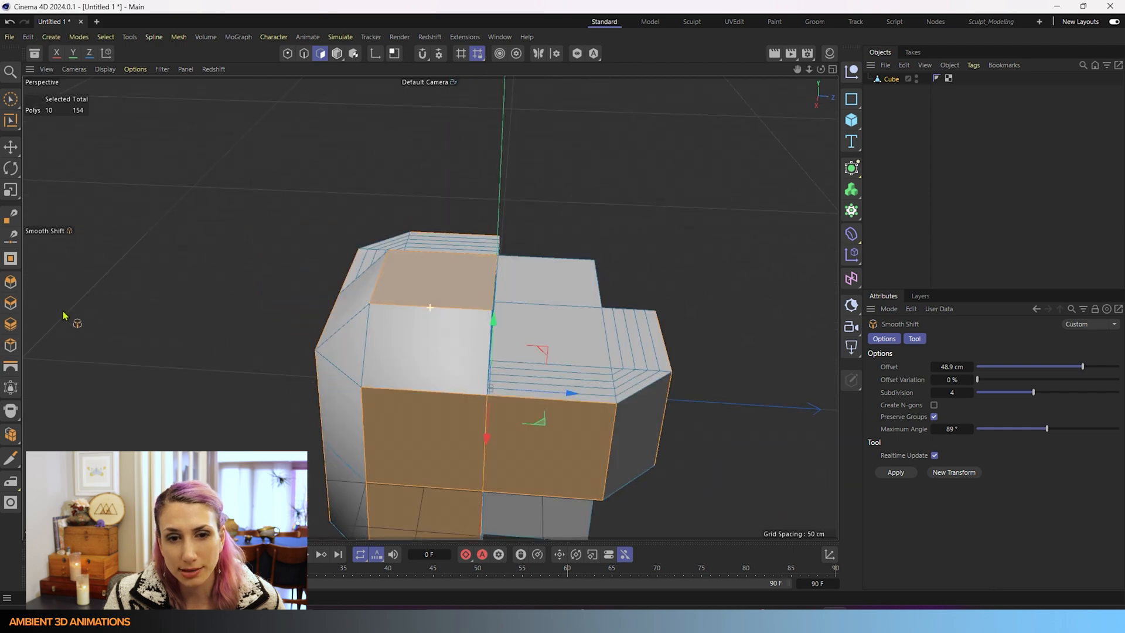
drag(502, 323, 645, 314)
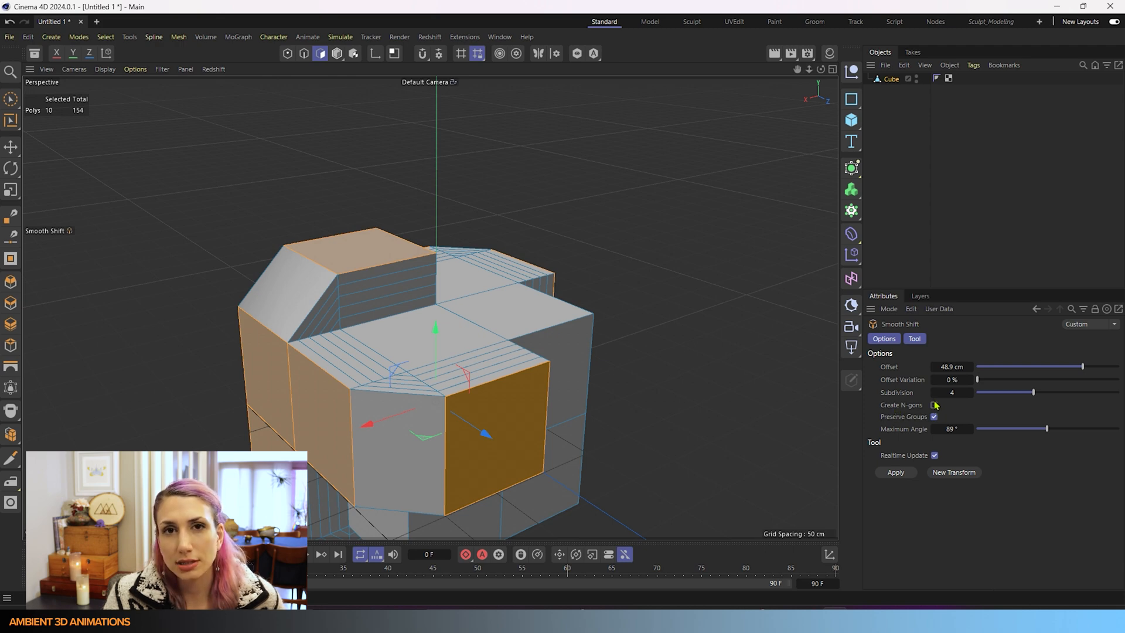
Enable Create N-gons so the banded sides merge into 24 n-gon faces.
click(935, 405)
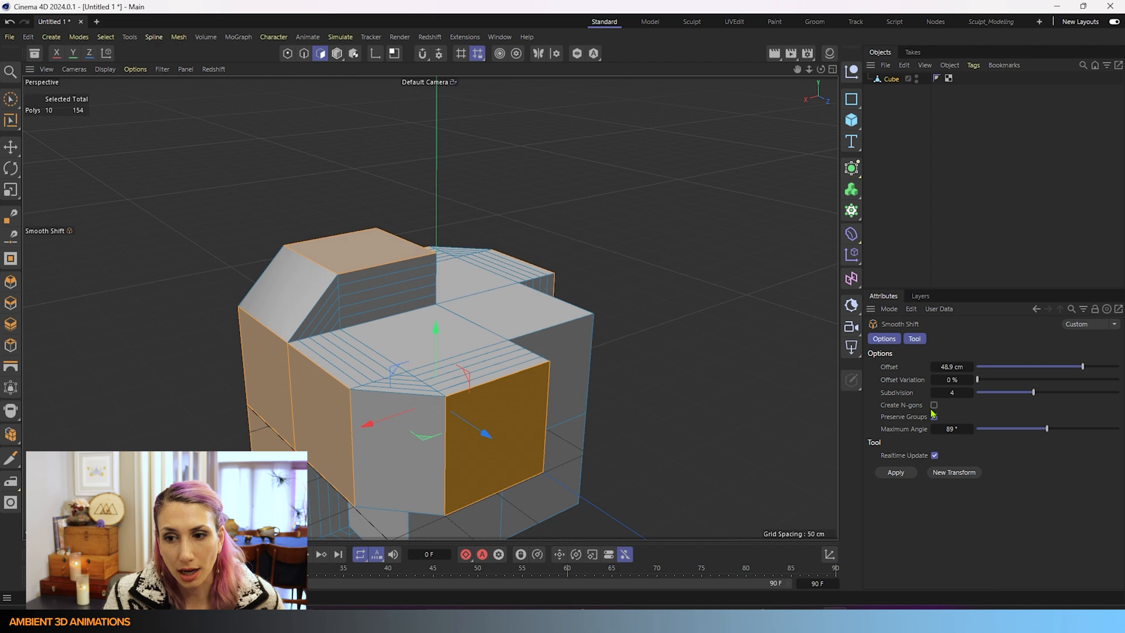
click(934, 405)
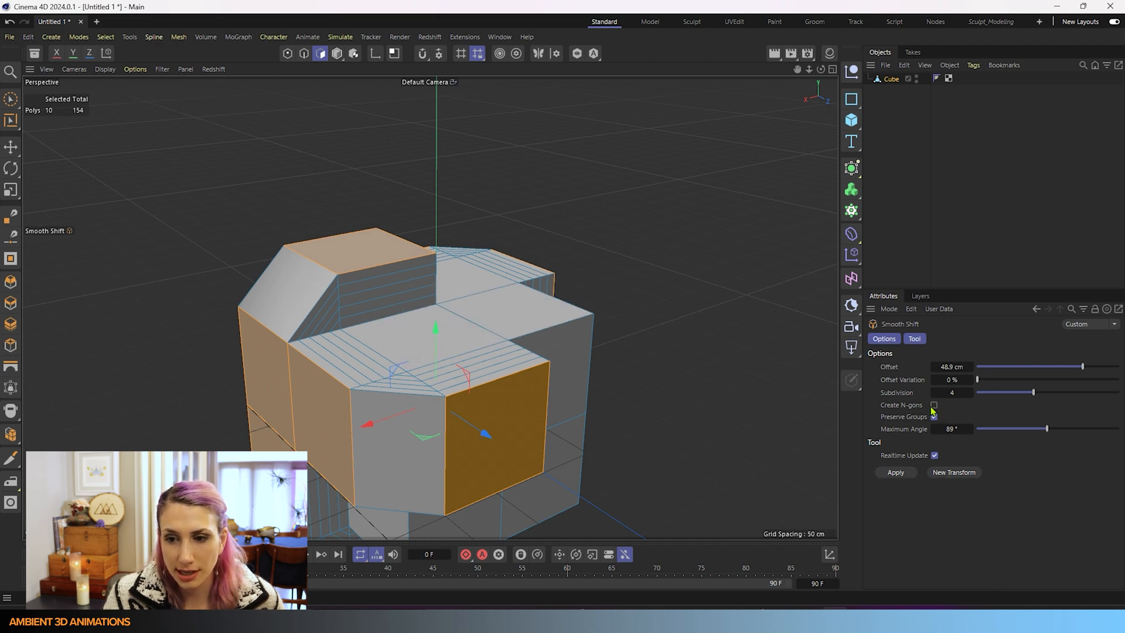
click(934, 405)
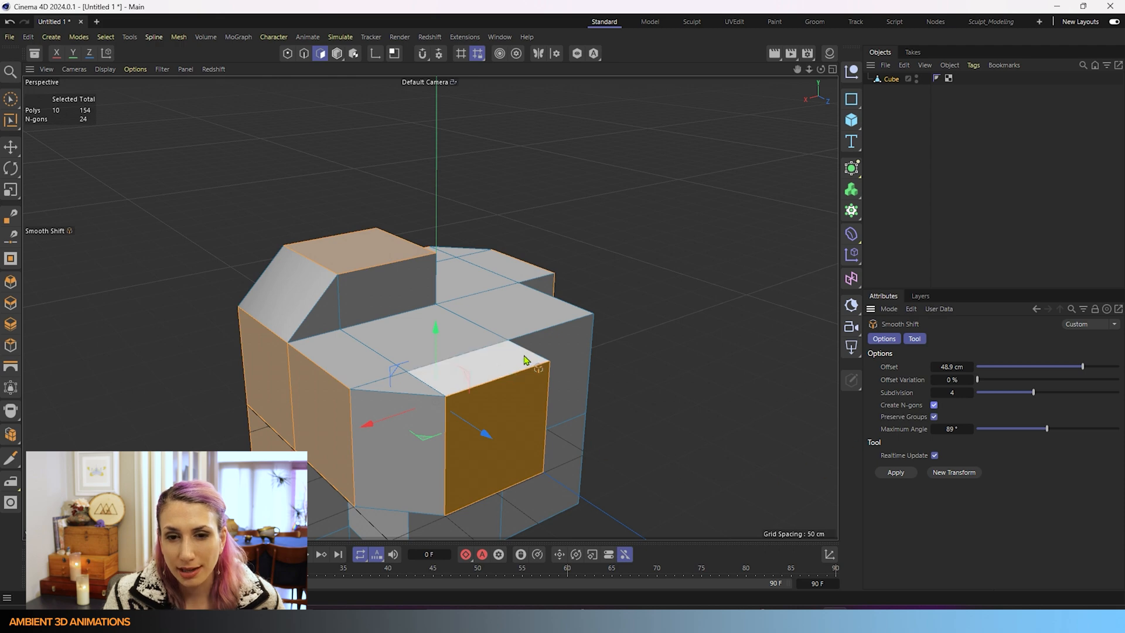
mouse_move(463, 363)
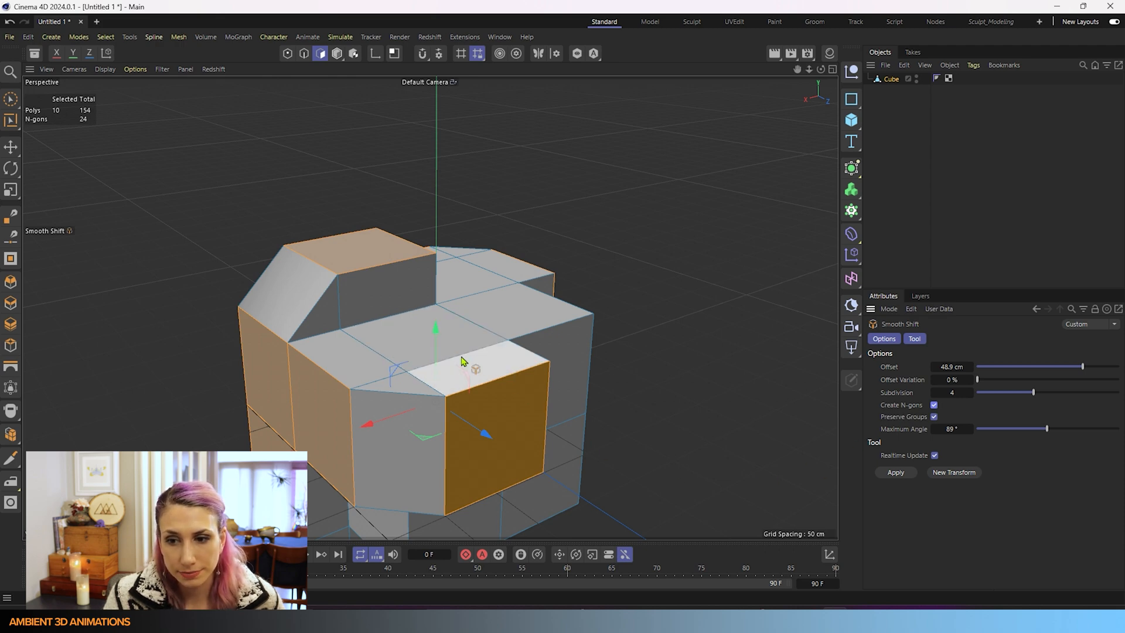
click(10, 99)
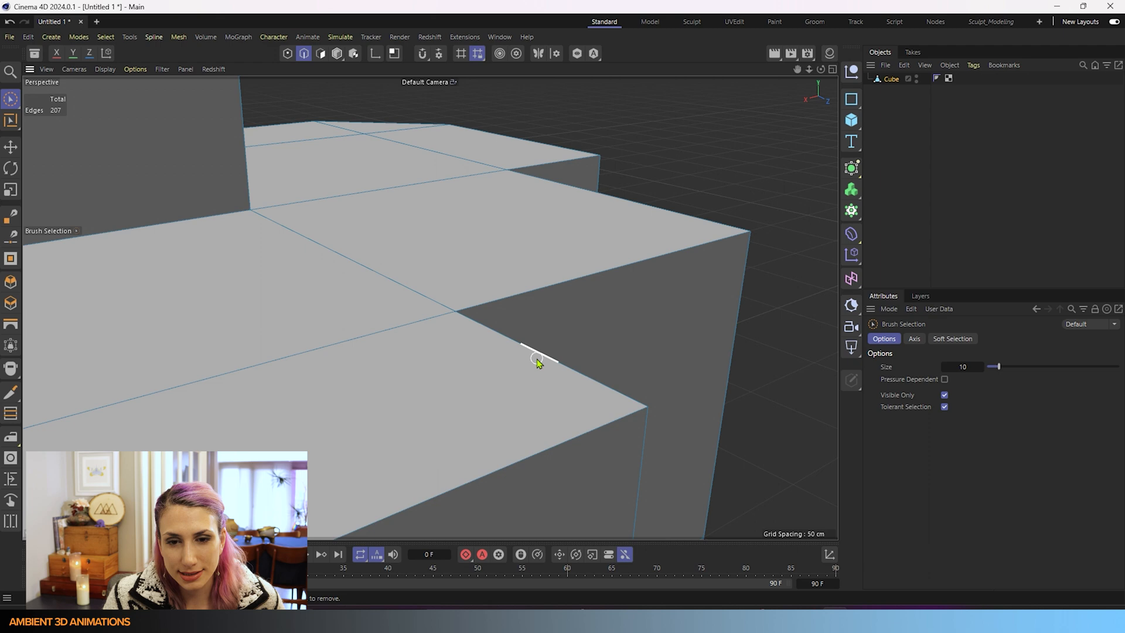
mouse_move(474, 320)
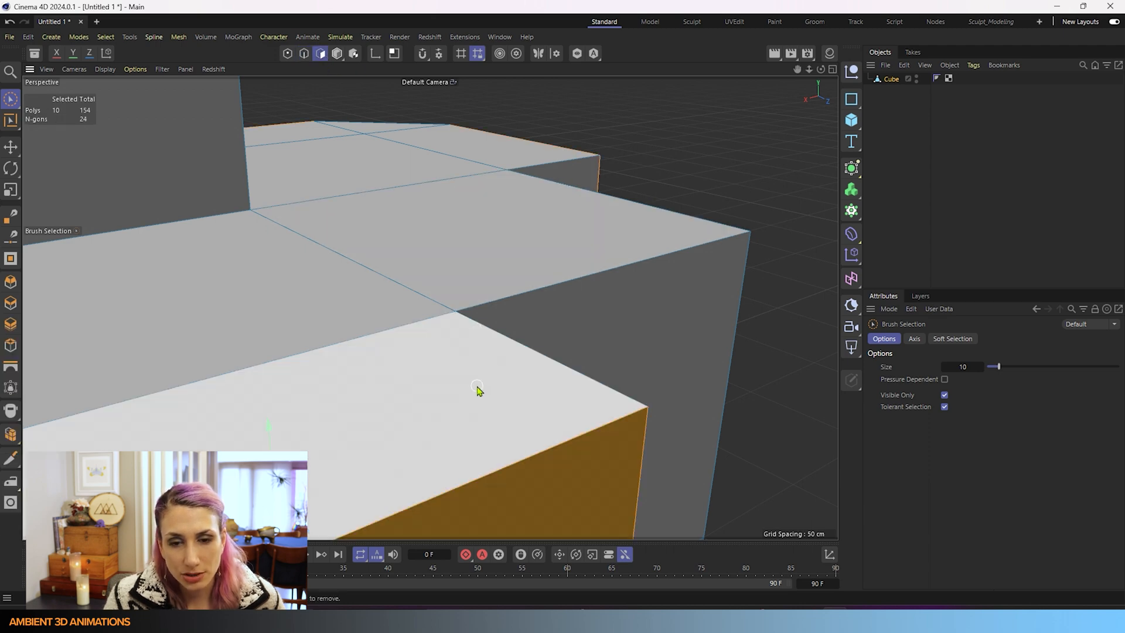
Select the large extruded top face, showing it as one n-gon among 13 selected polygons.
click(477, 387)
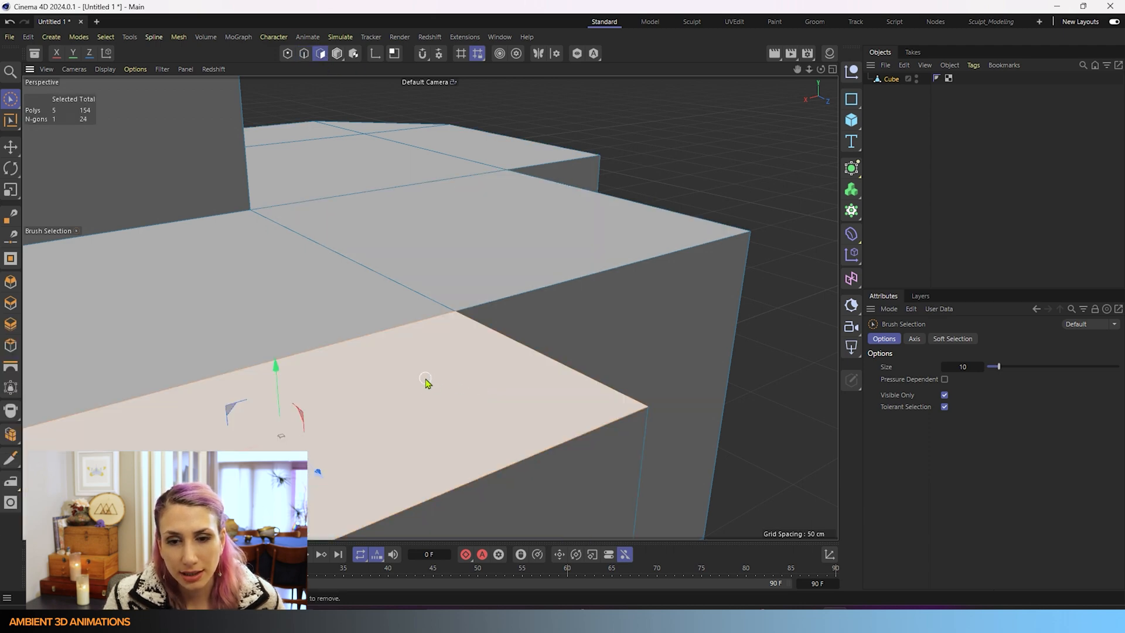
click(303, 53)
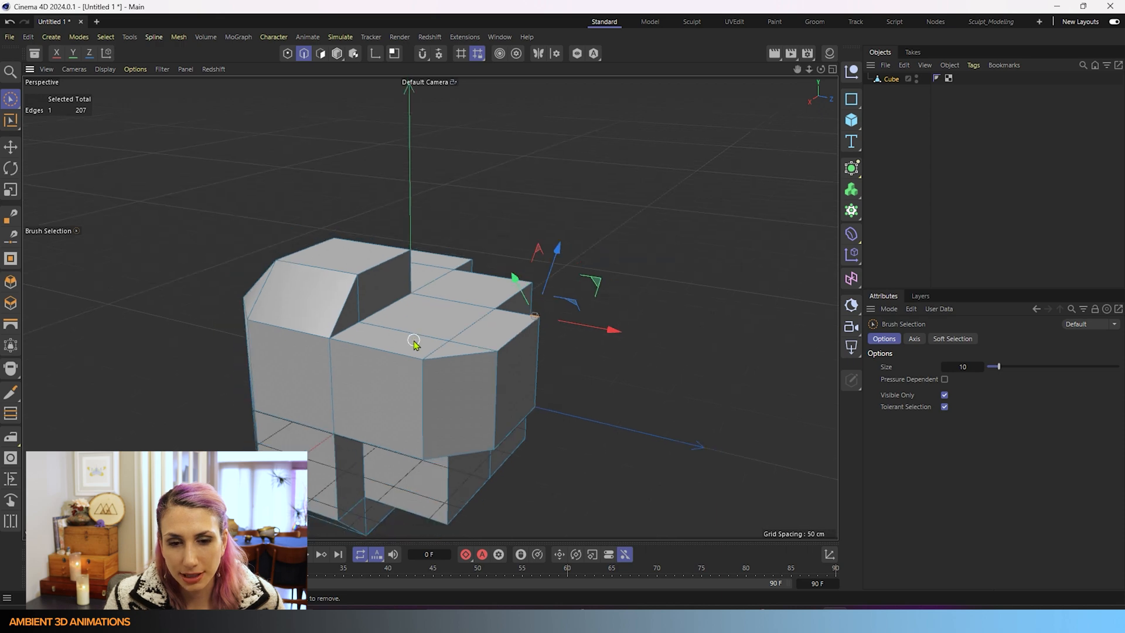
scroll(down, 3)
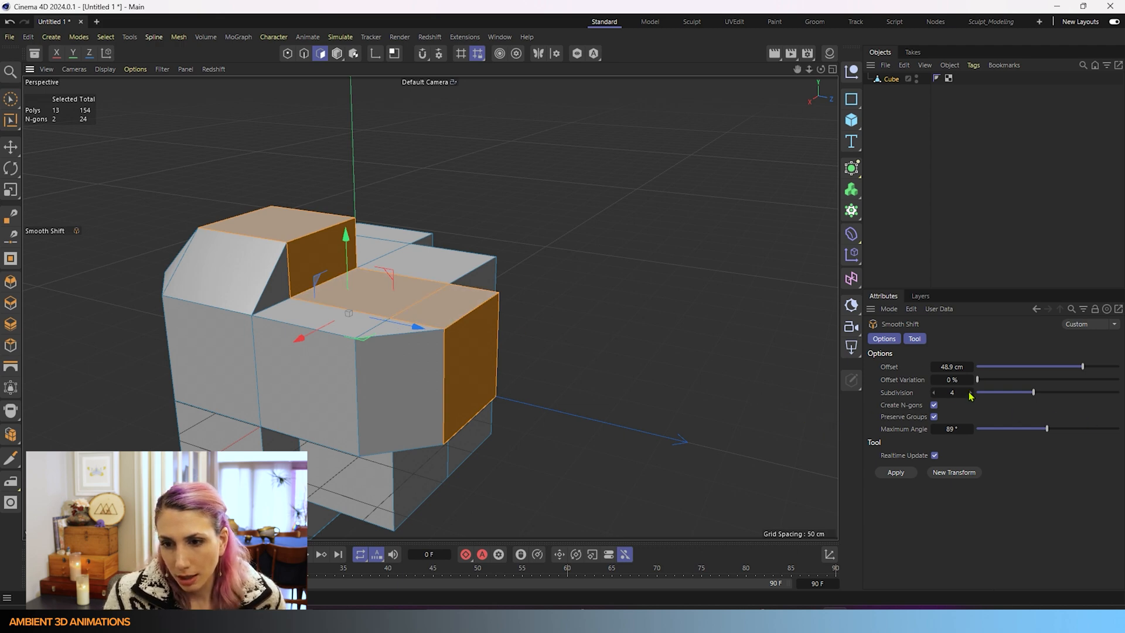
Disable Create N-gons and Smooth Shift the selection about 54 cm with gridded sides.
click(933, 405)
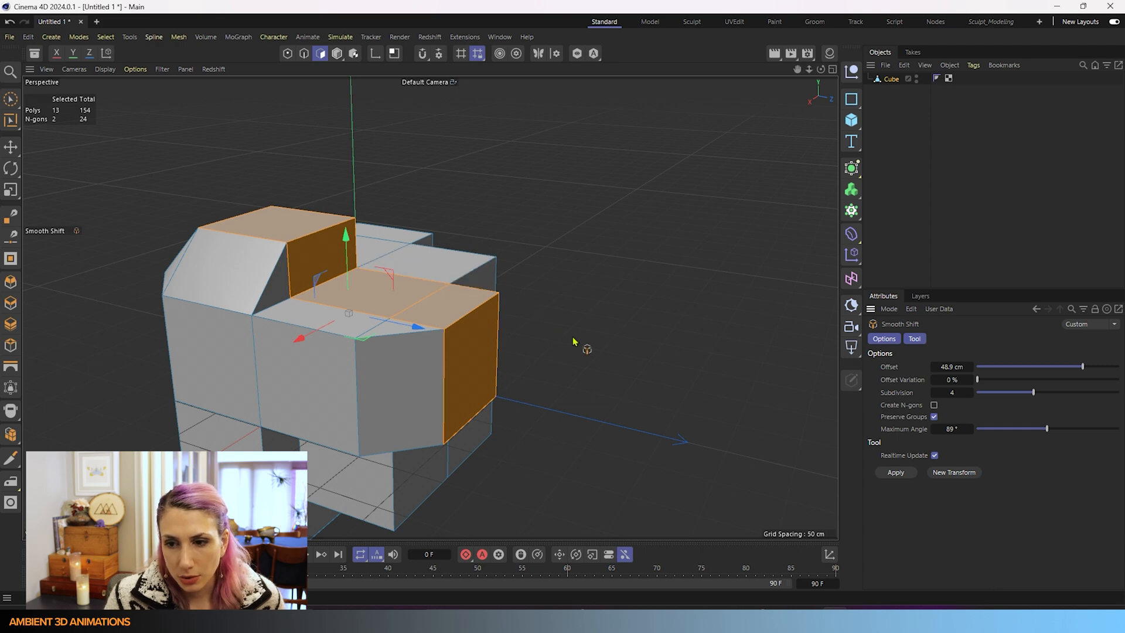
mouse_move(617, 358)
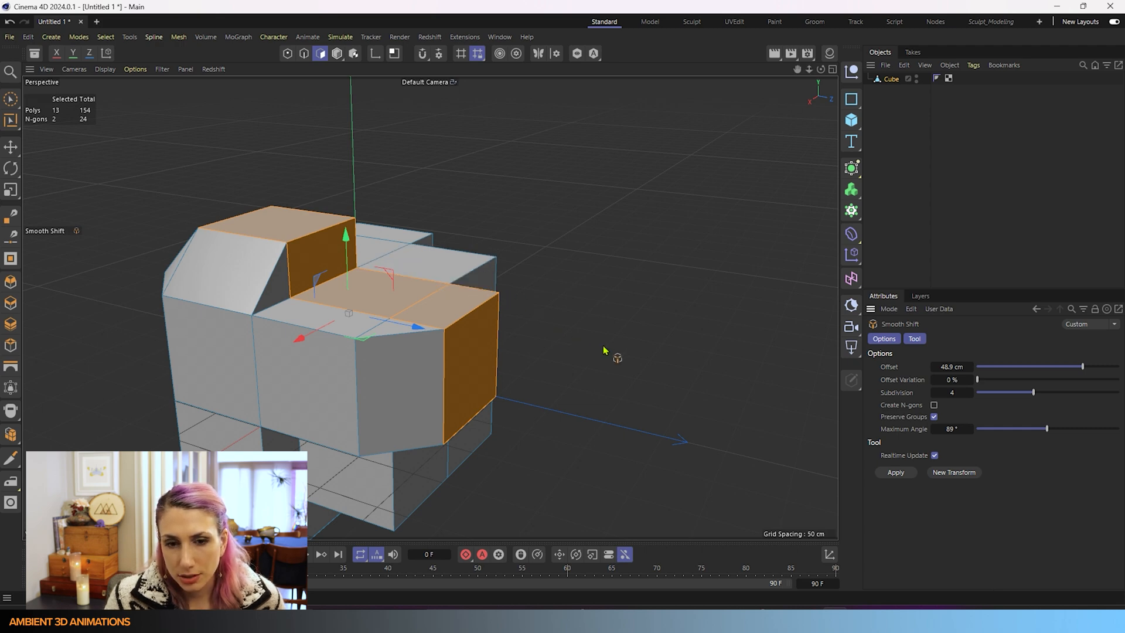
drag(1083, 367, 1074, 367)
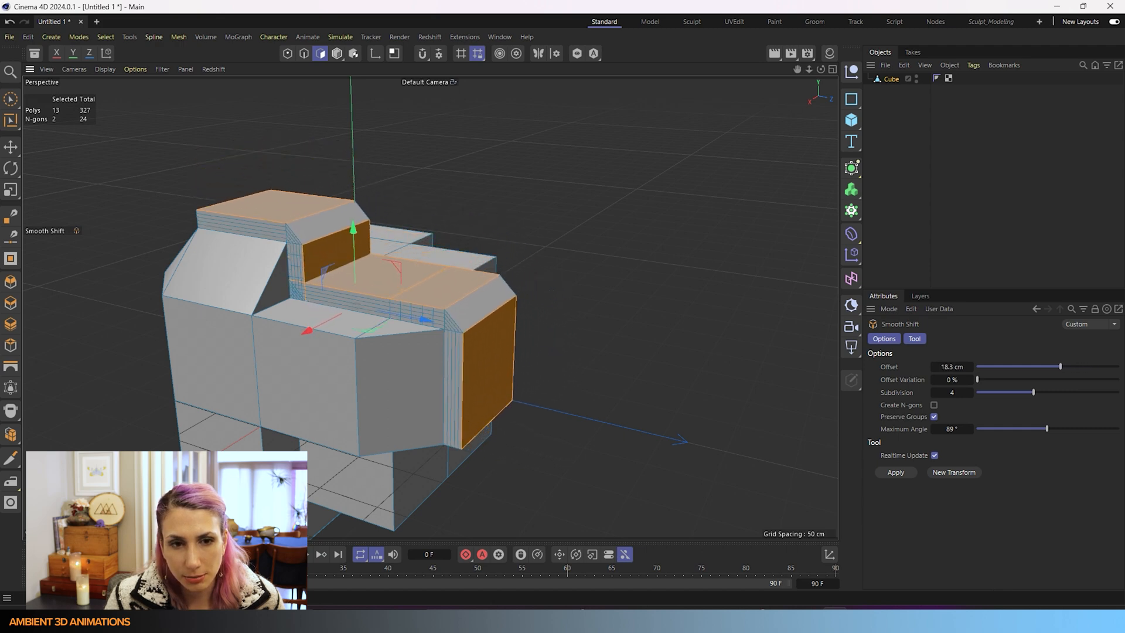
drag(1059, 367, 1074, 367)
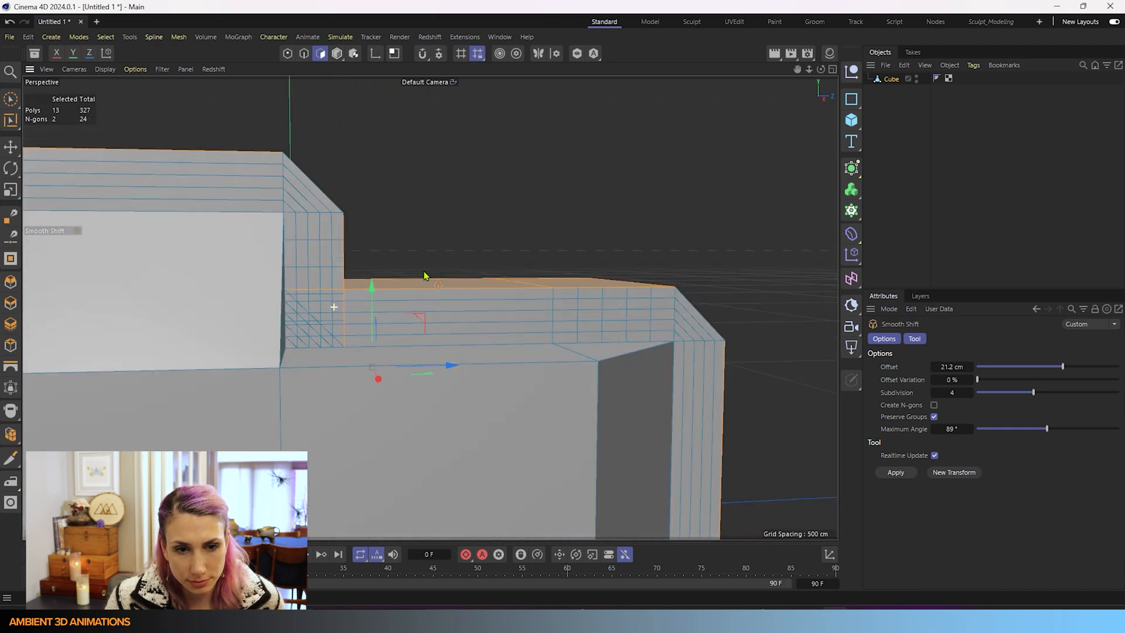
scroll(down, 3)
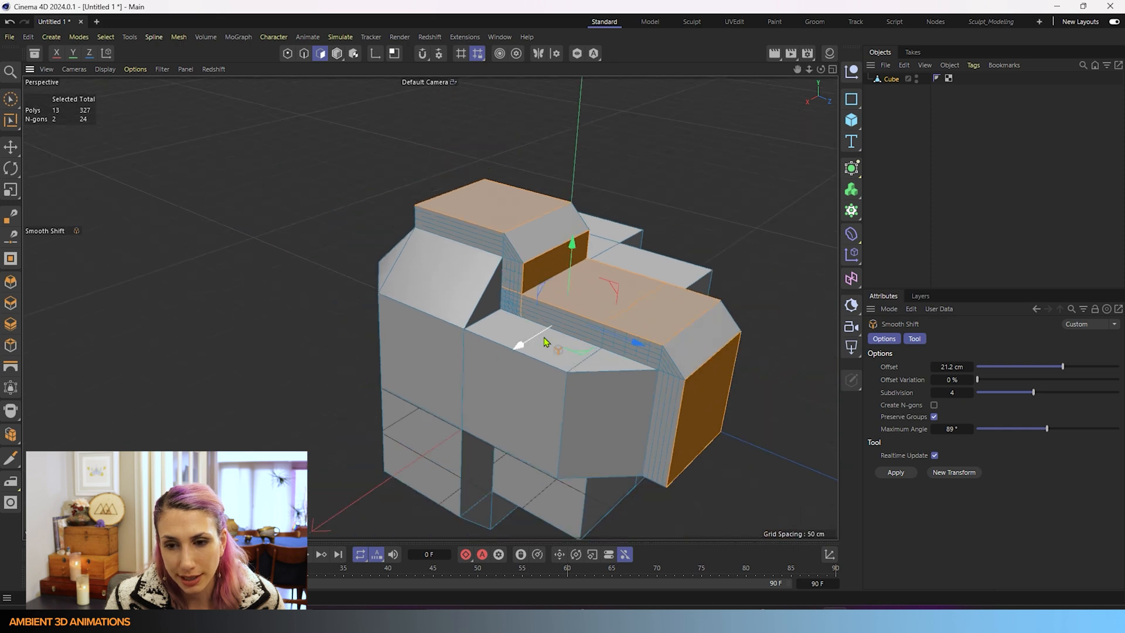
drag(546, 342, 500, 283)
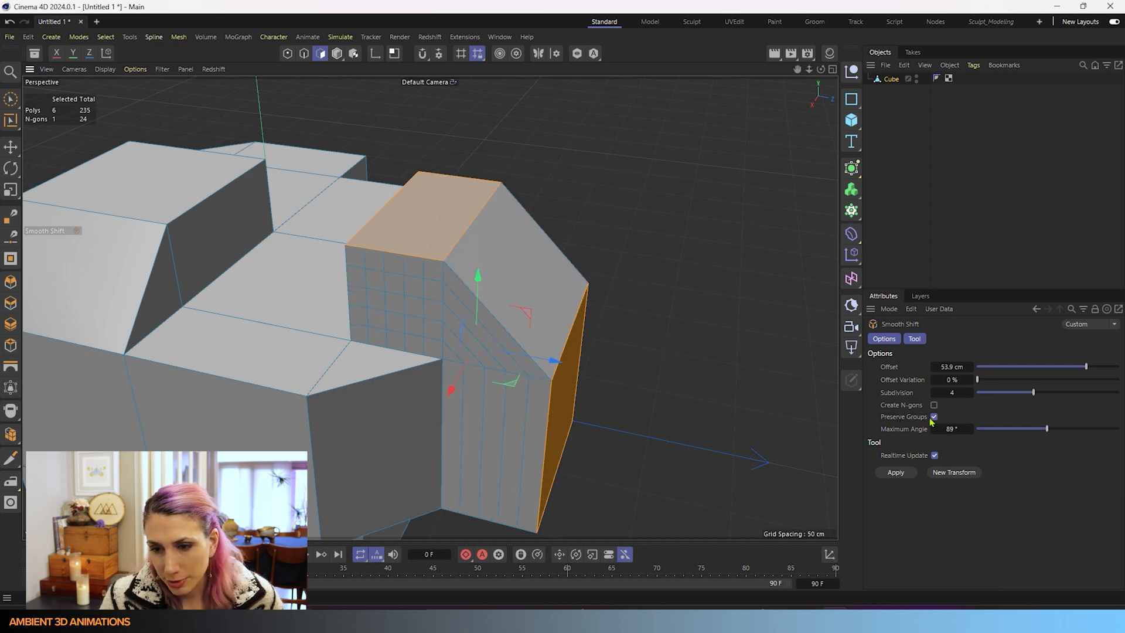
Smooth Shift the six faces about 83 cm with Preserve Groups on and Maximum Angle 30°.
click(934, 417)
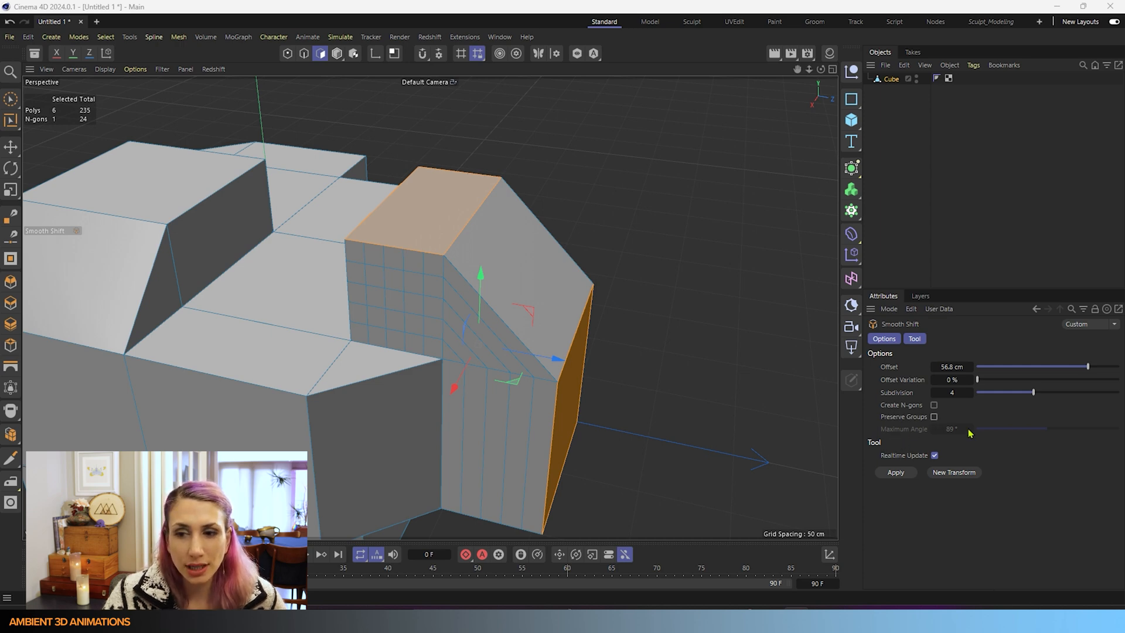
mouse_move(936, 437)
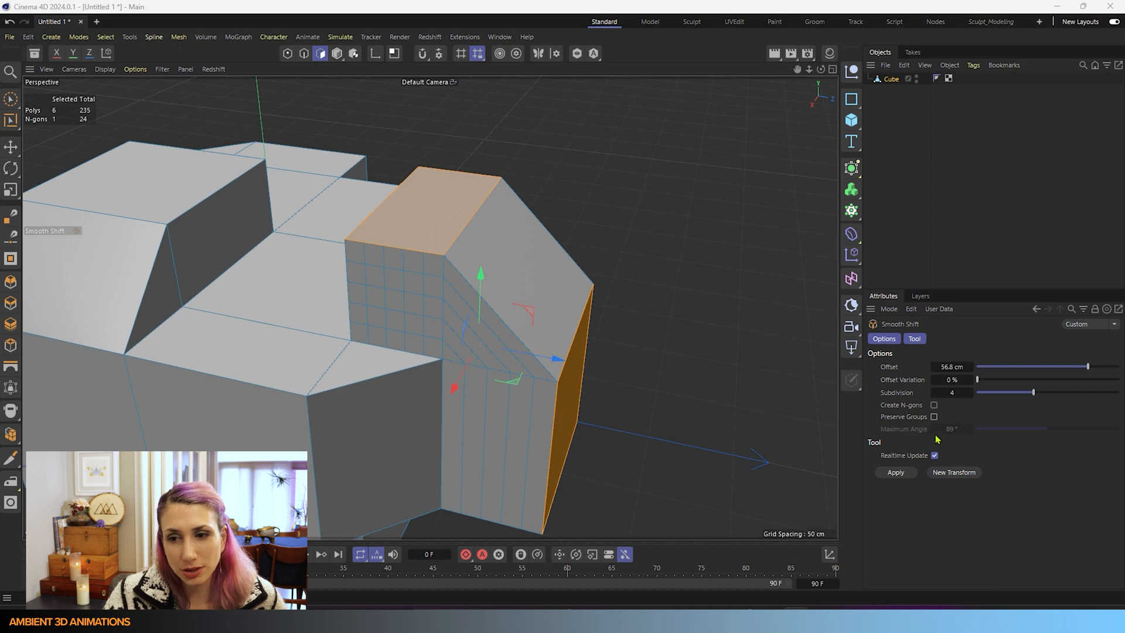
mouse_move(978, 439)
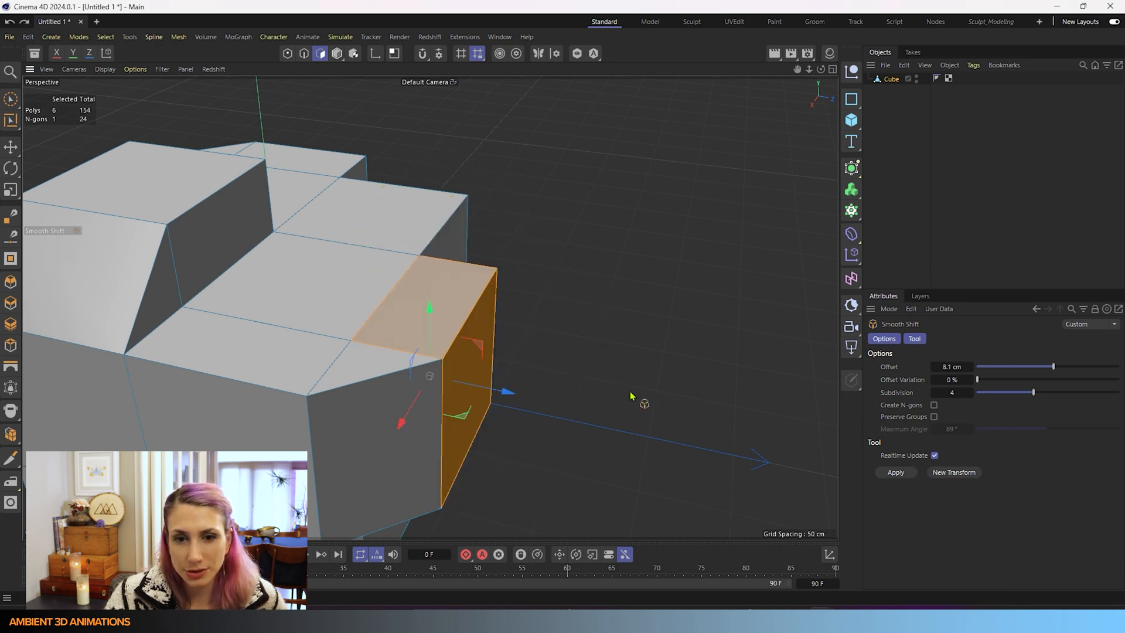
drag(1052, 367, 1094, 367)
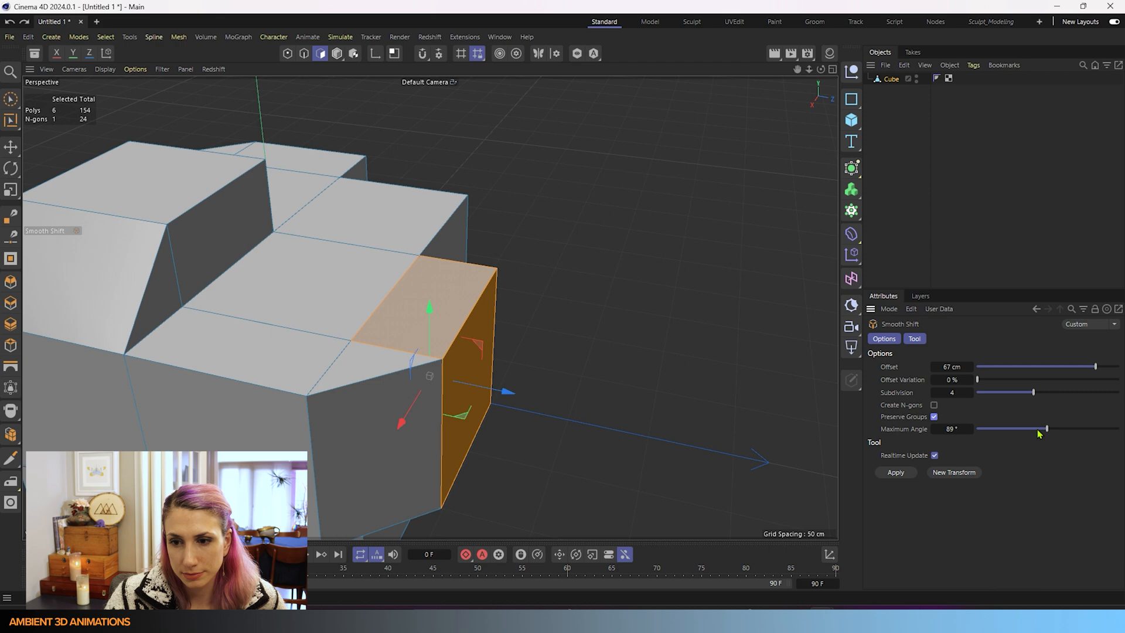
drag(1045, 428, 1091, 428)
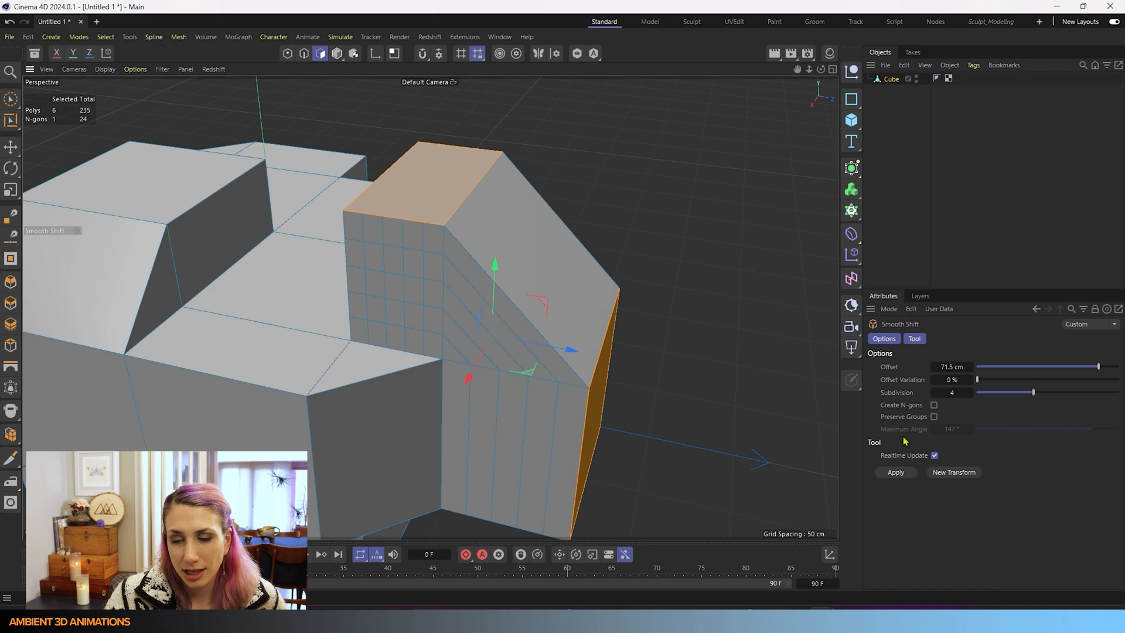
click(934, 416)
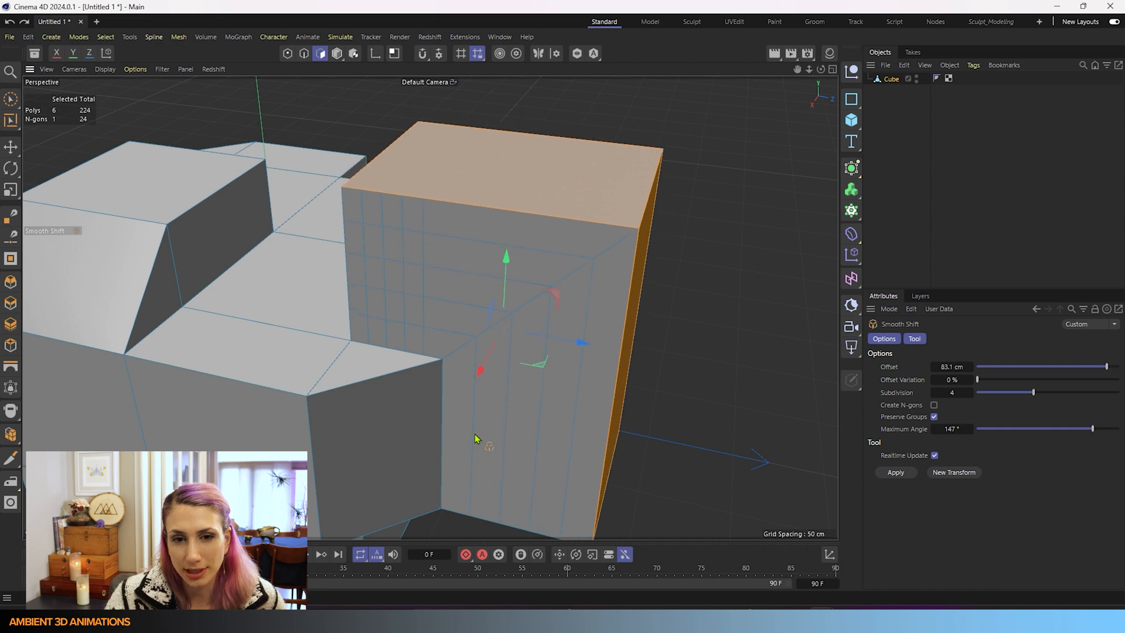
drag(1090, 429, 1040, 429)
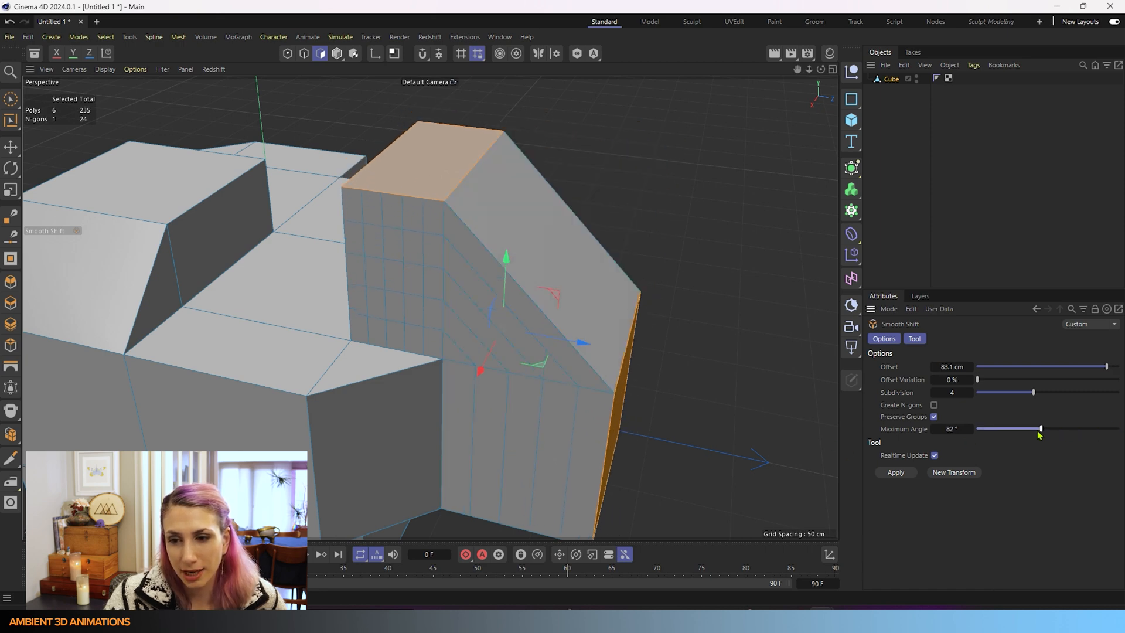
drag(1041, 429, 999, 428)
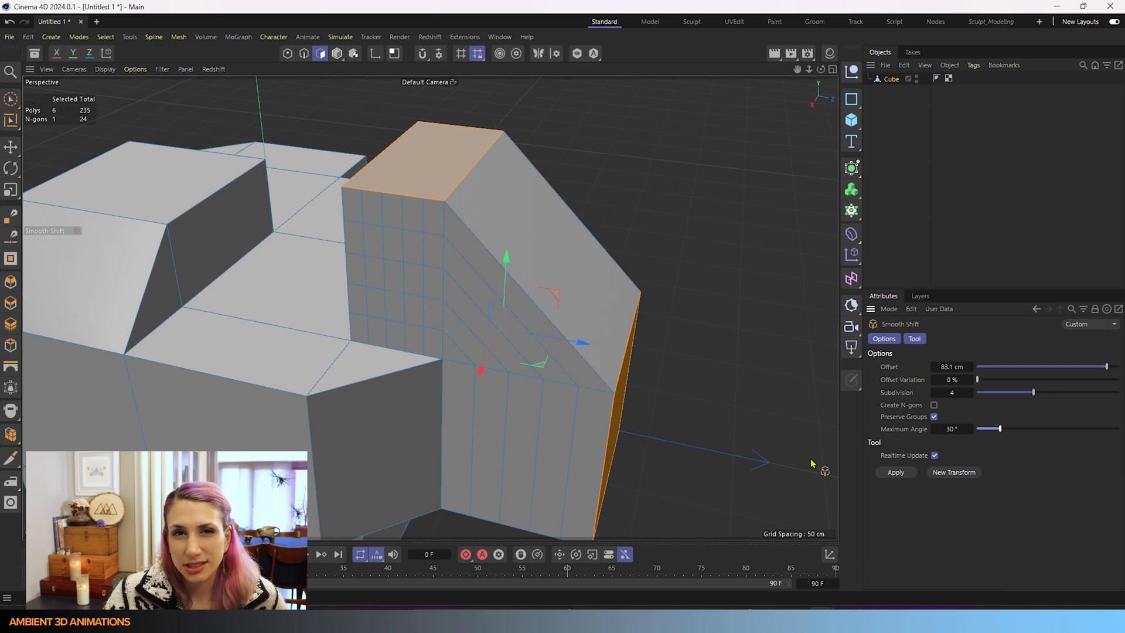